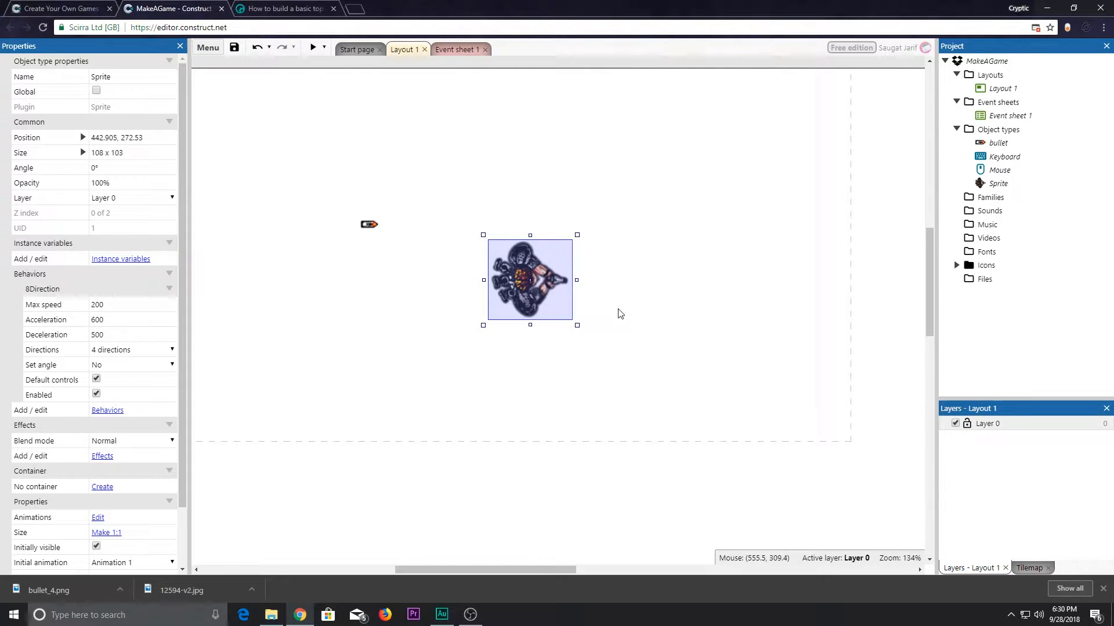
{"action": "mouse_move", "coordinate": [645, 260]}
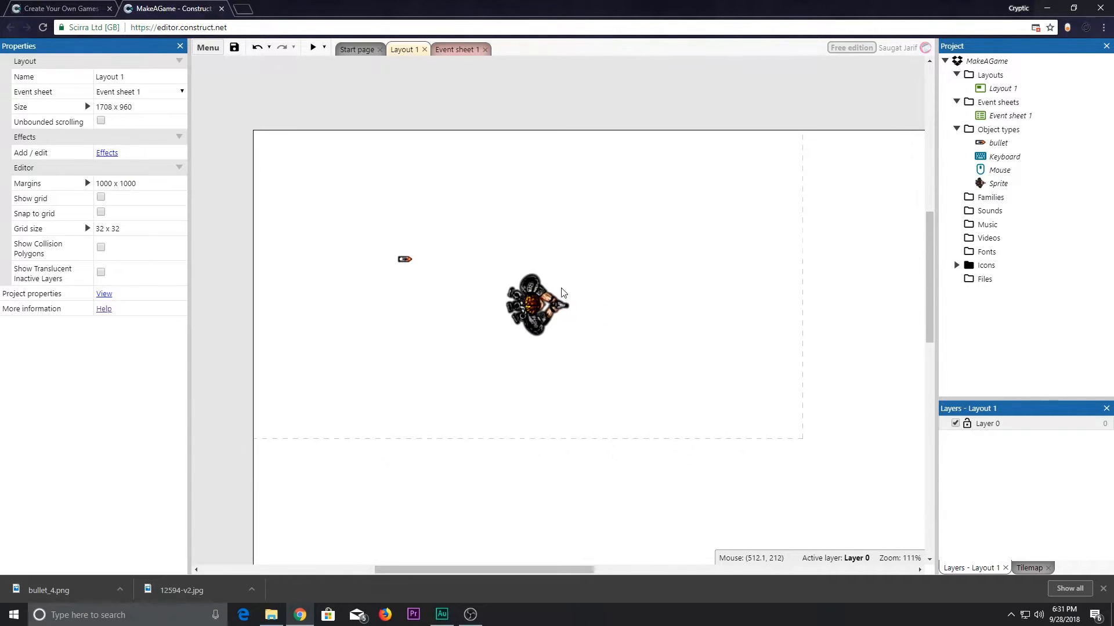
Insert a new Sprite object named Enemy into the layout.
{"action": "right_click", "coordinate": [562, 292]}
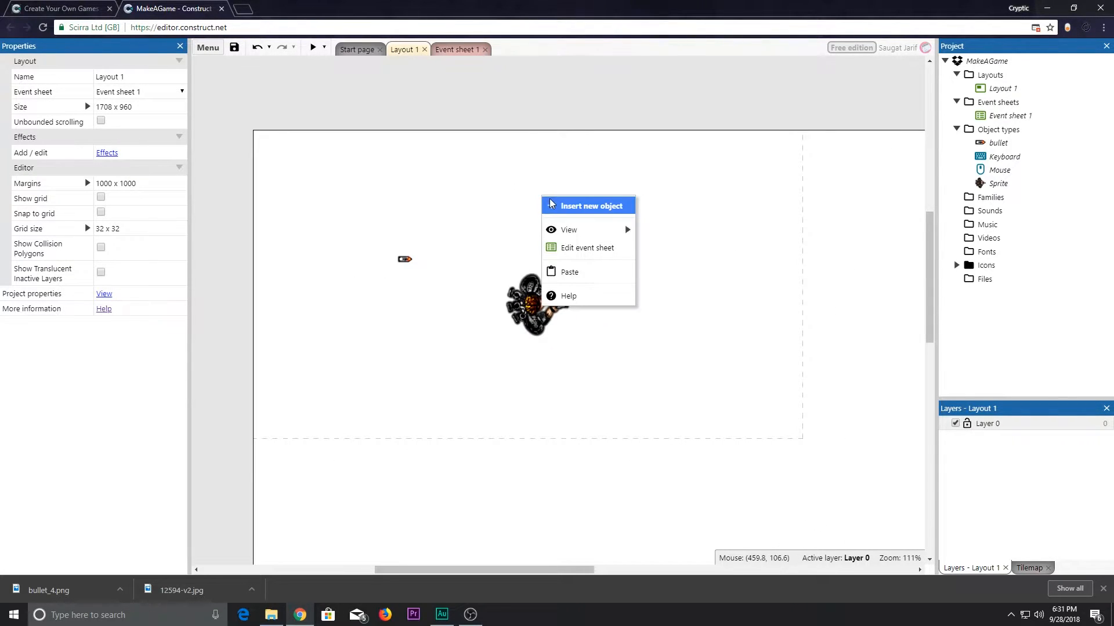
{"action": "left_click", "coordinate": [592, 205]}
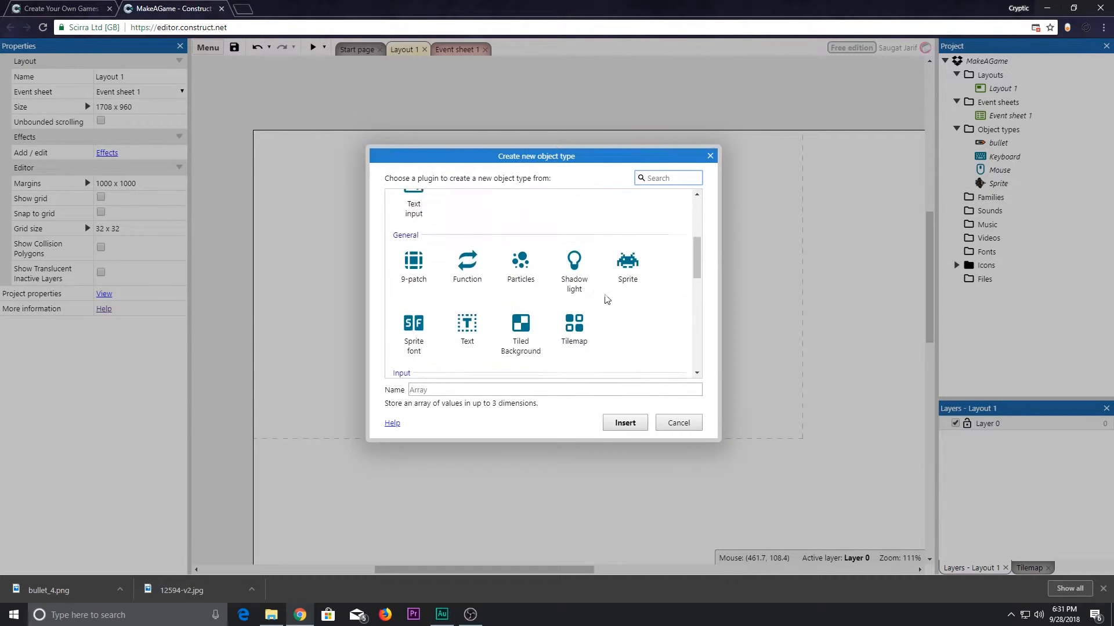
{"action": "left_click", "coordinate": [626, 266]}
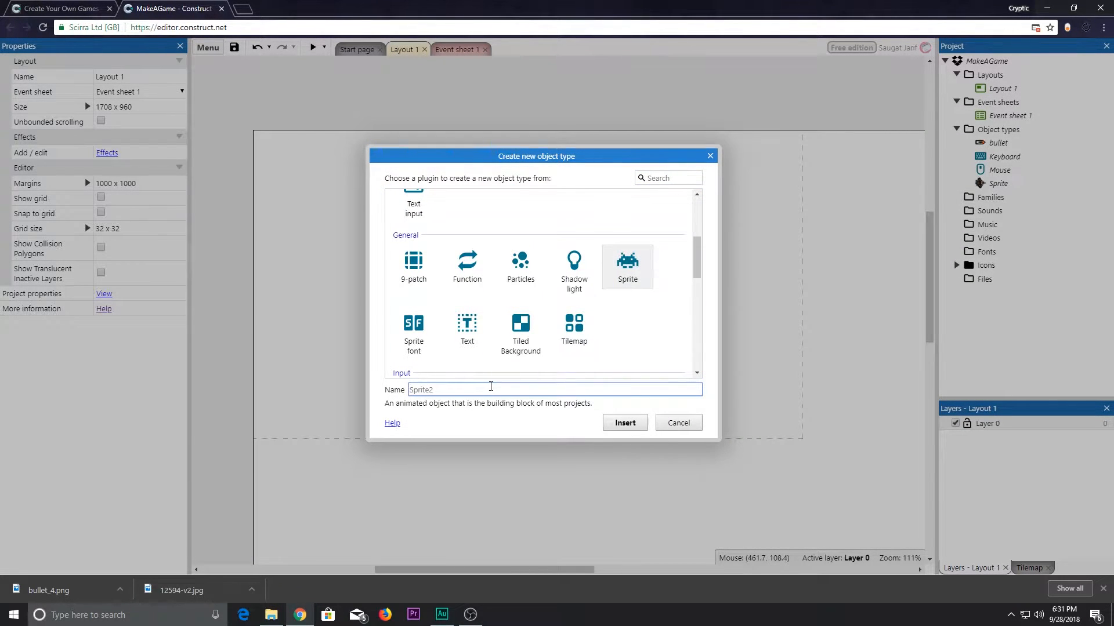
{"action": "left_click", "coordinate": [624, 422]}
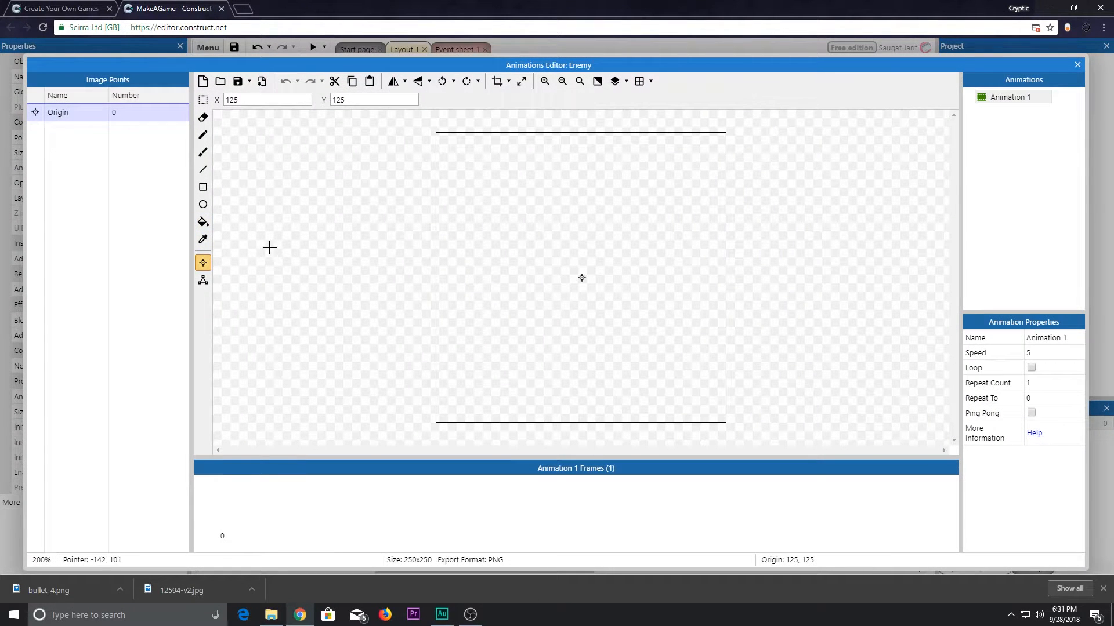
Fill the Enemy image solid yellow and leave the image editor.
{"action": "left_click", "coordinate": [203, 221]}
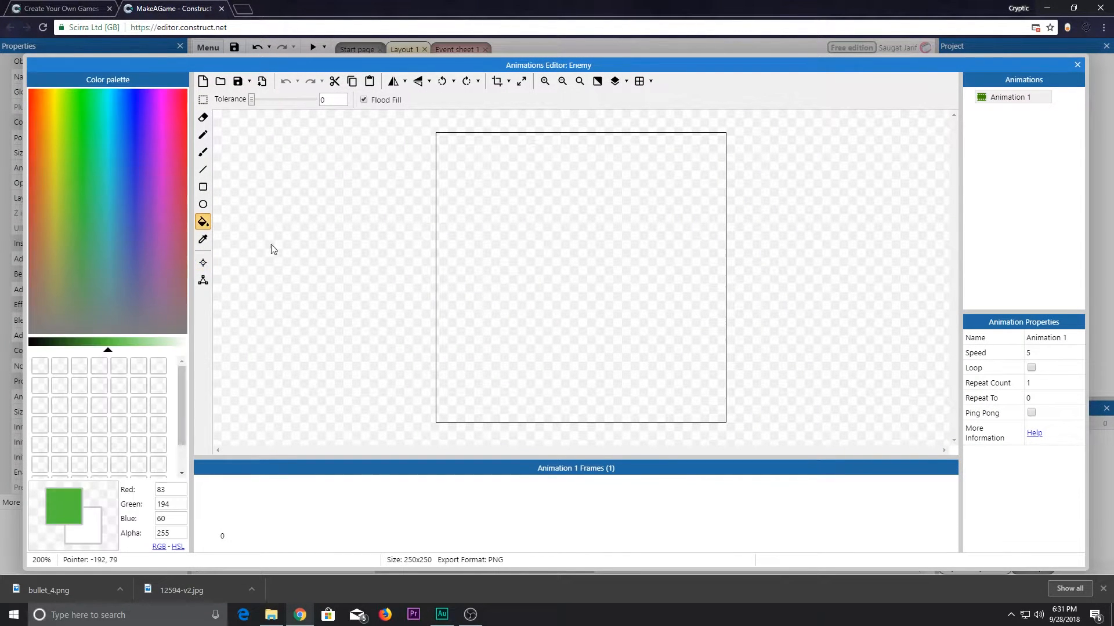
{"action": "left_click", "coordinate": [53, 140]}
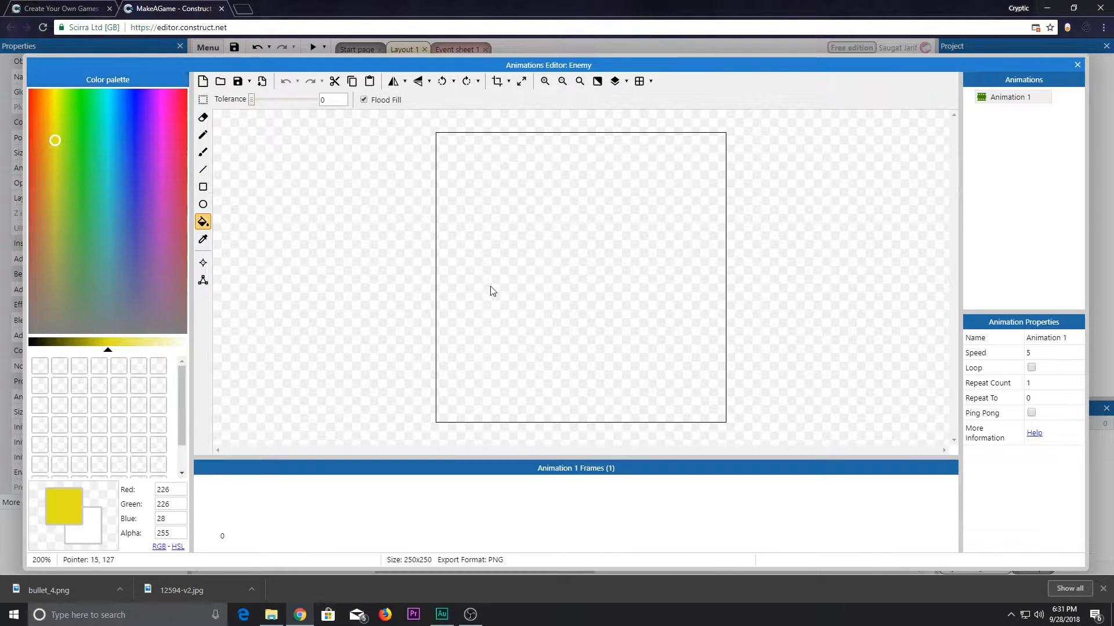
{"action": "left_click", "coordinate": [1076, 65]}
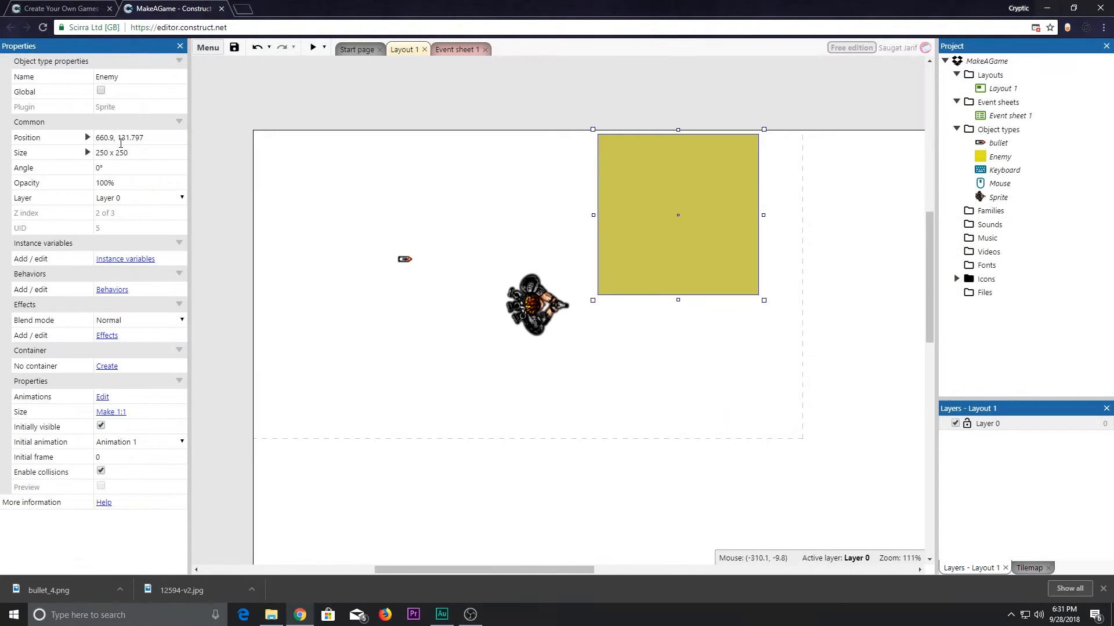
Set the Enemy sprite's Size to 32, 32 and select it in the layout.
{"action": "type", "text": "32,32"}
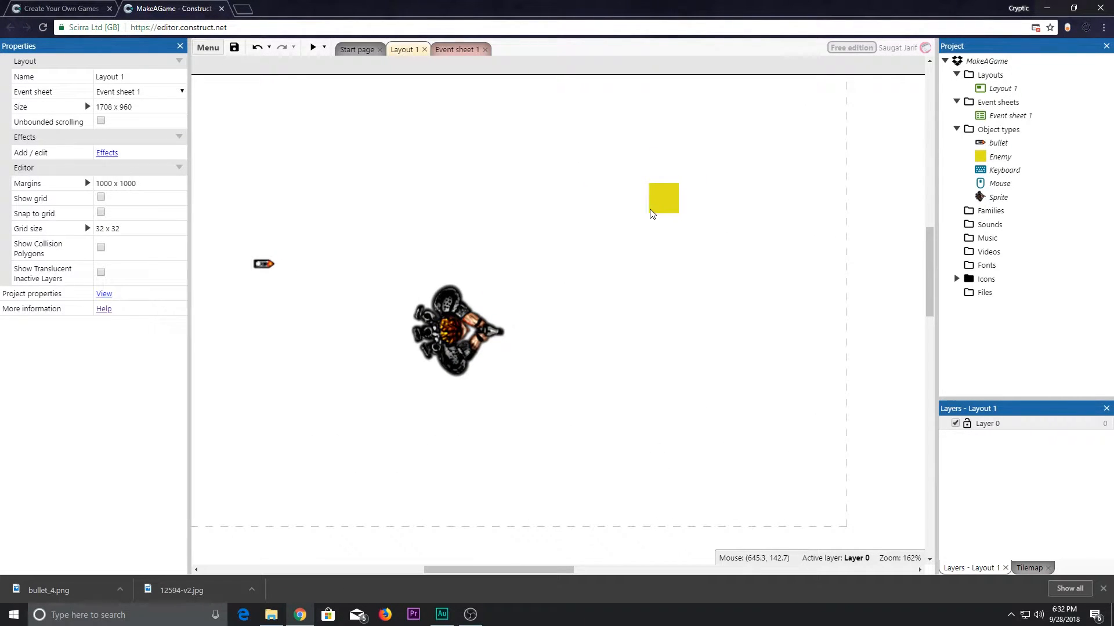
{"action": "left_click", "coordinate": [663, 198]}
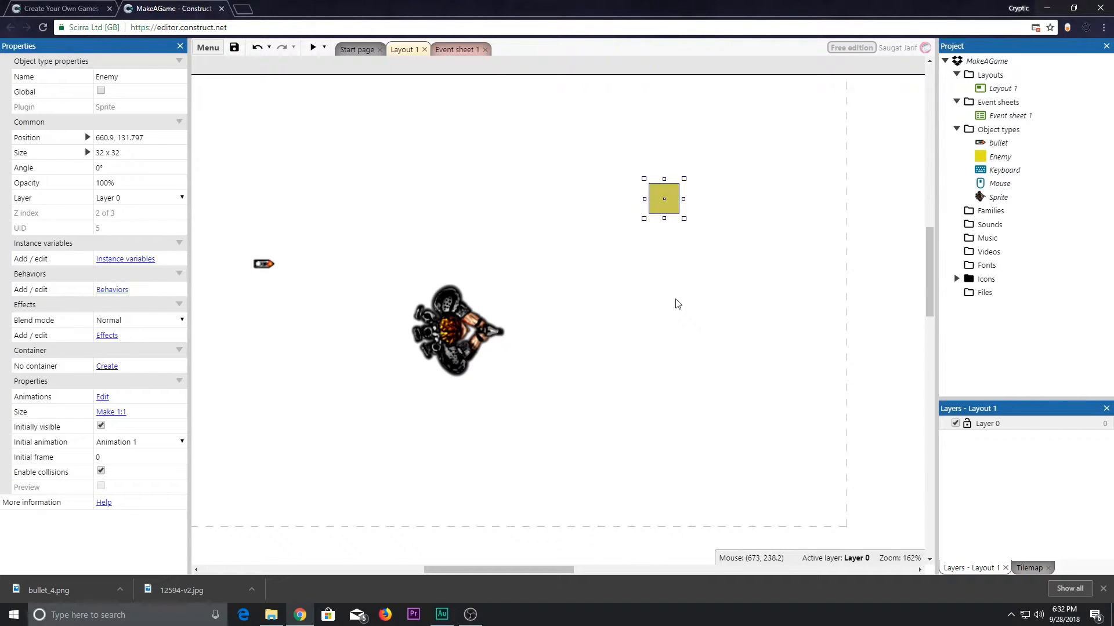
{"action": "mouse_move", "coordinate": [673, 262]}
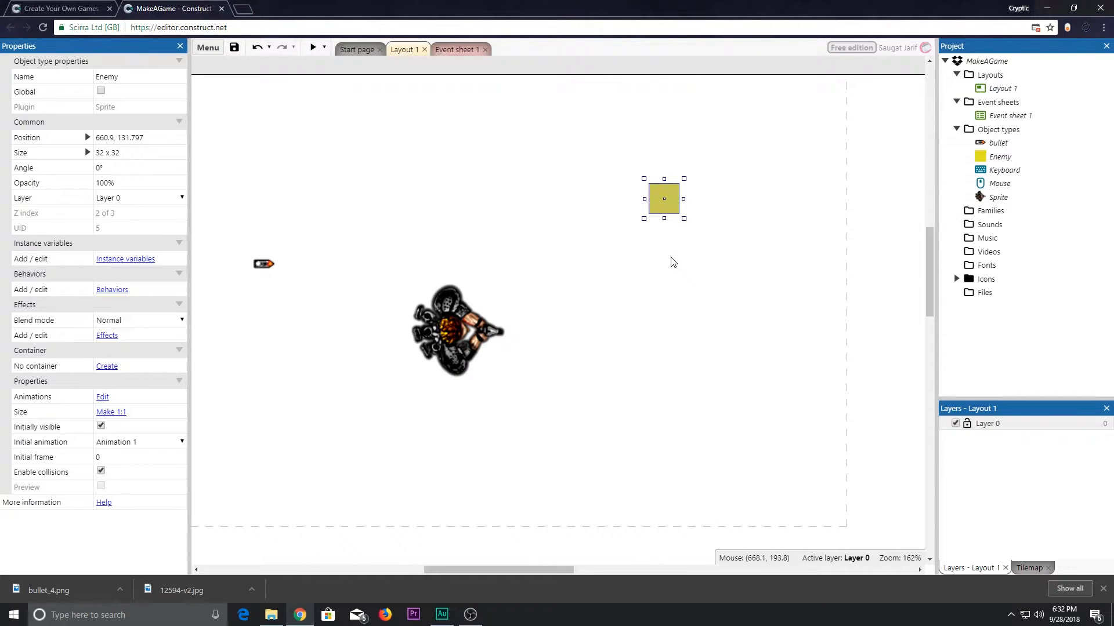
{"action": "mouse_move", "coordinate": [740, 260]}
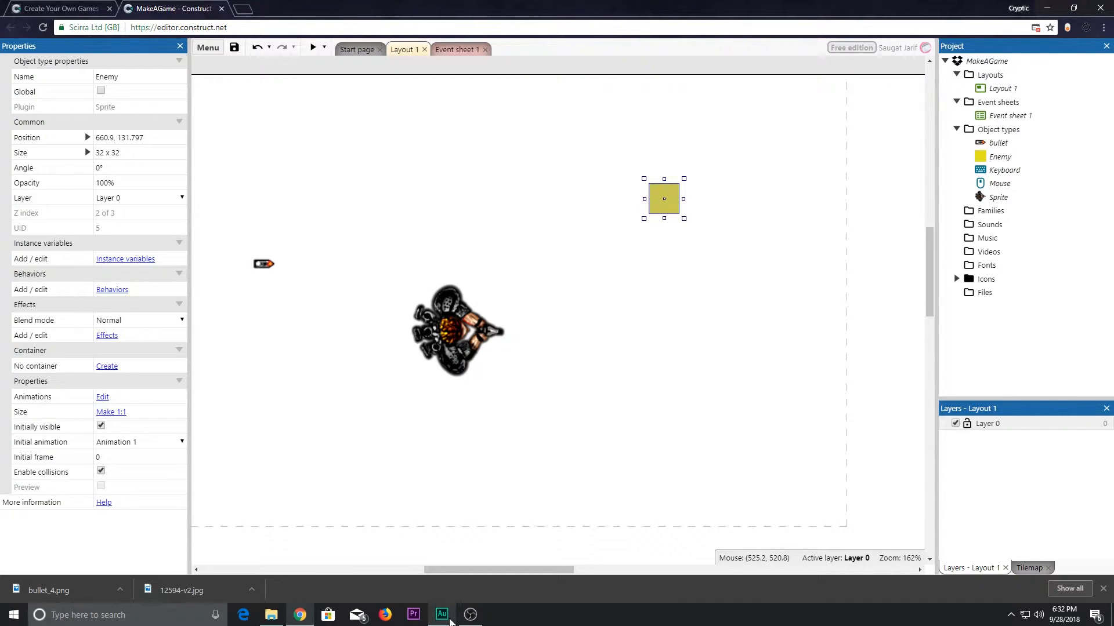
{"action": "mouse_move", "coordinate": [650, 417]}
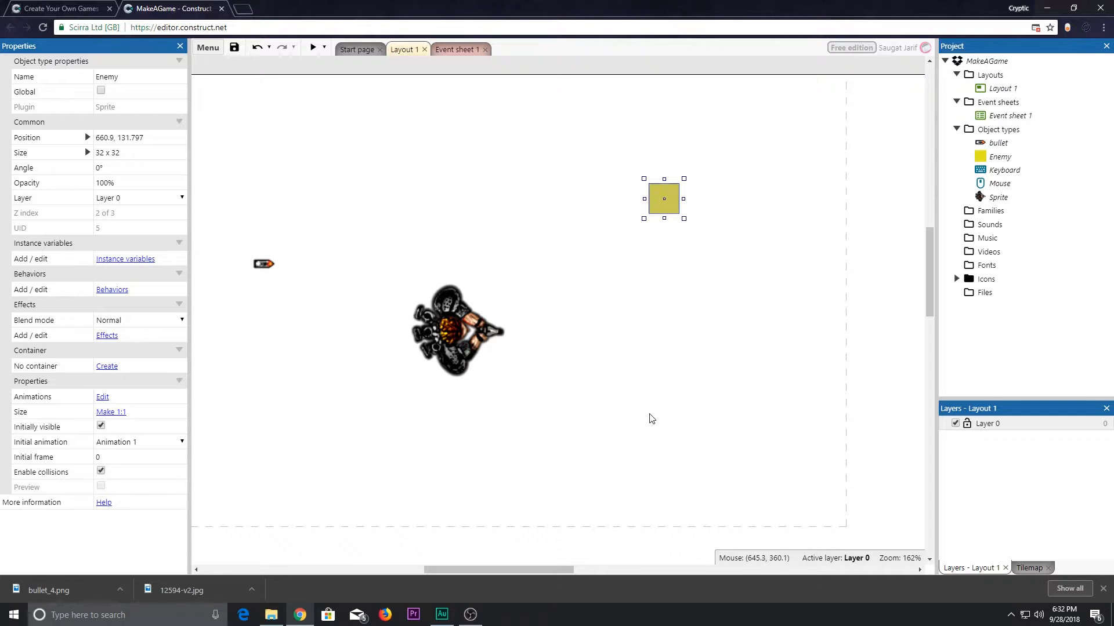
{"action": "mouse_move", "coordinate": [641, 399]}
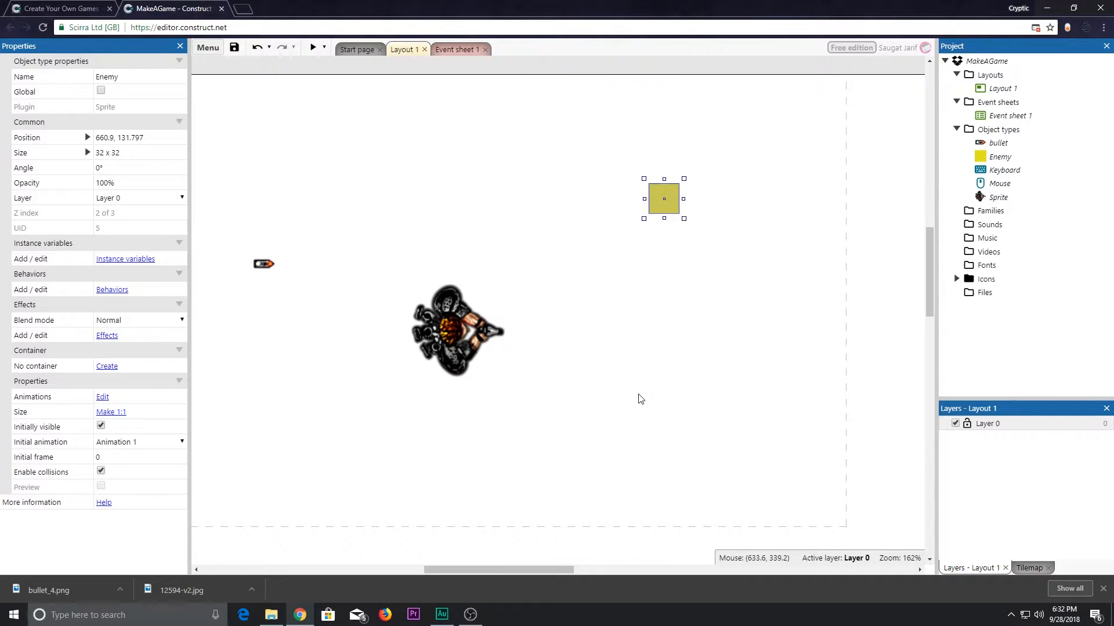
{"action": "mouse_move", "coordinate": [645, 379]}
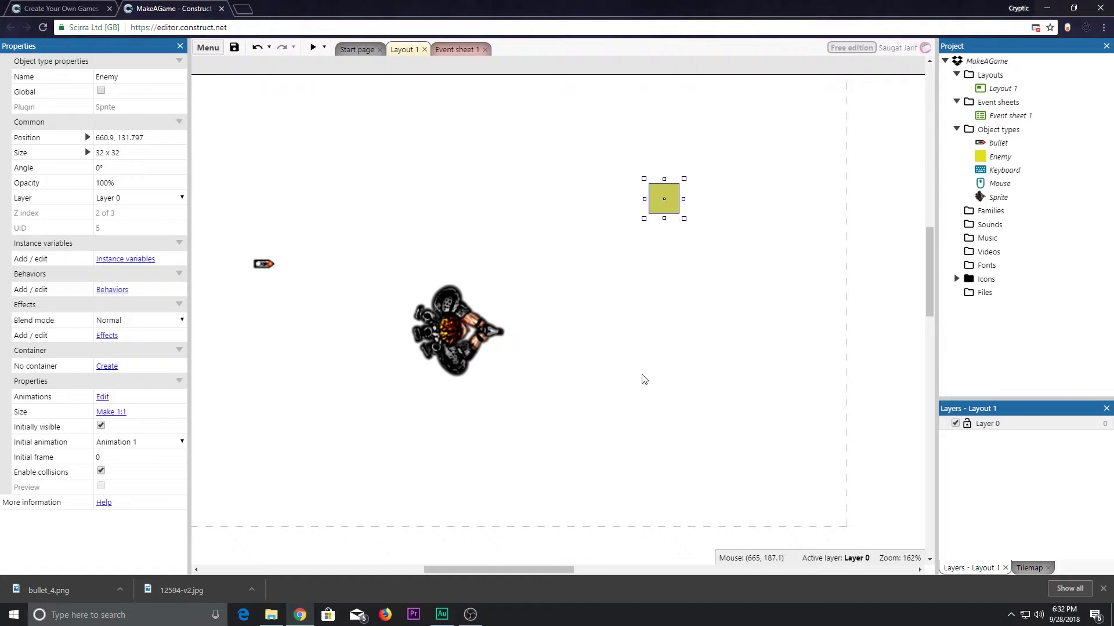
{"action": "mouse_move", "coordinate": [698, 100]}
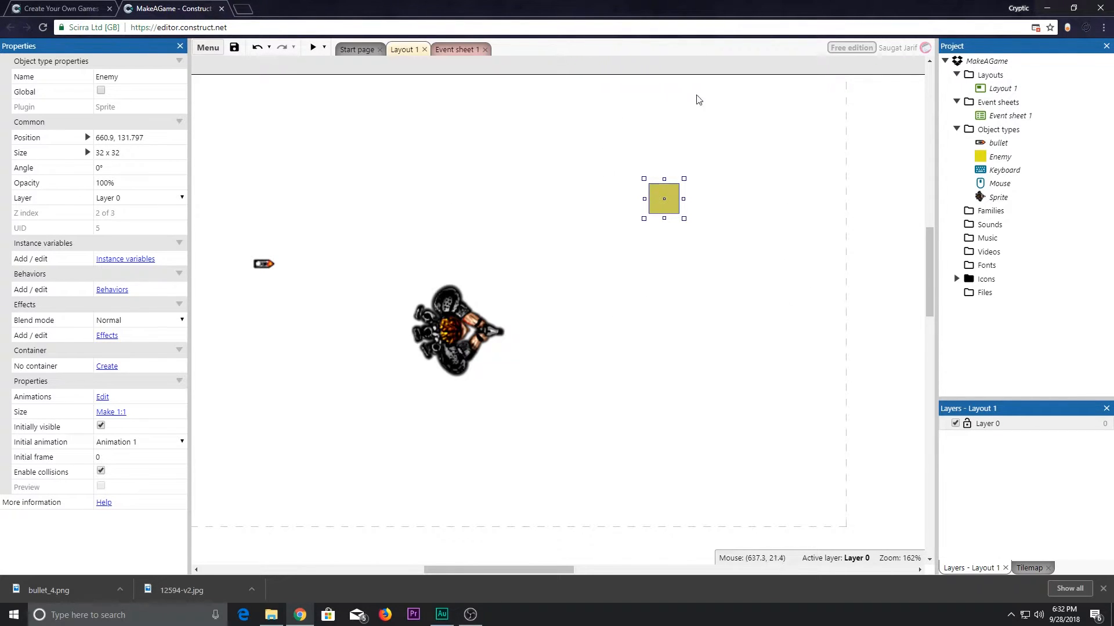
{"action": "mouse_move", "coordinate": [597, 225]}
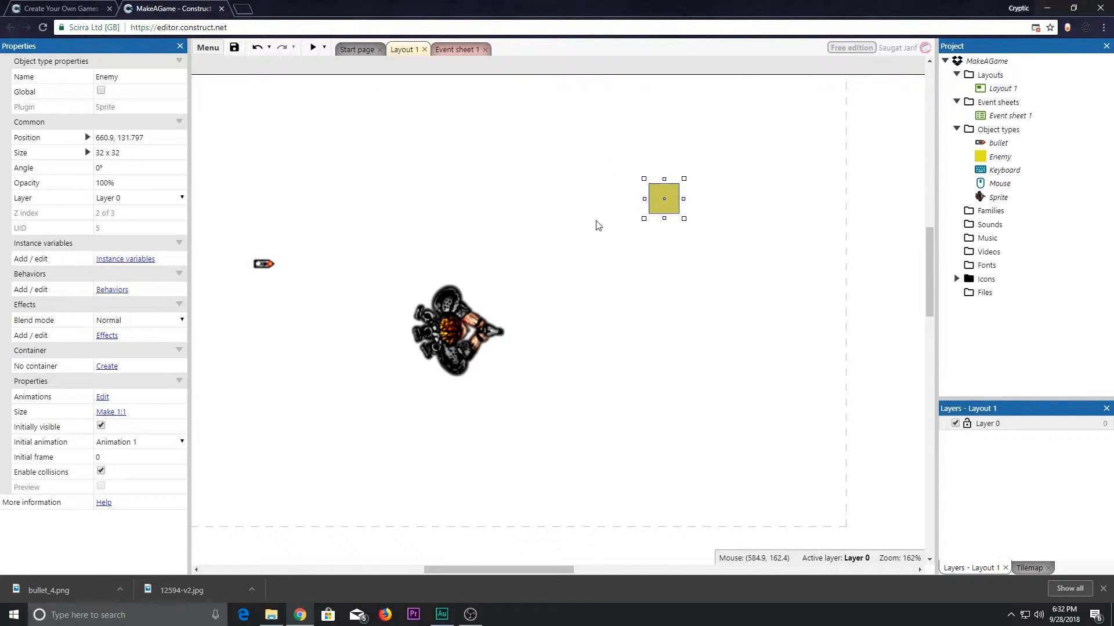
{"action": "mouse_move", "coordinate": [600, 225]}
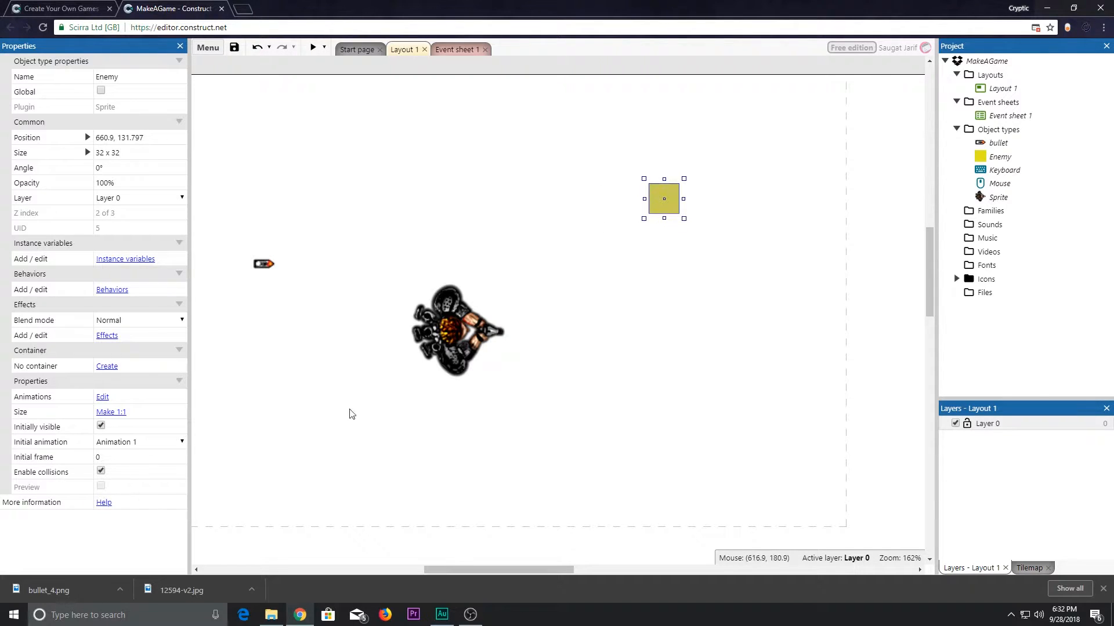
{"action": "mouse_move", "coordinate": [596, 155]}
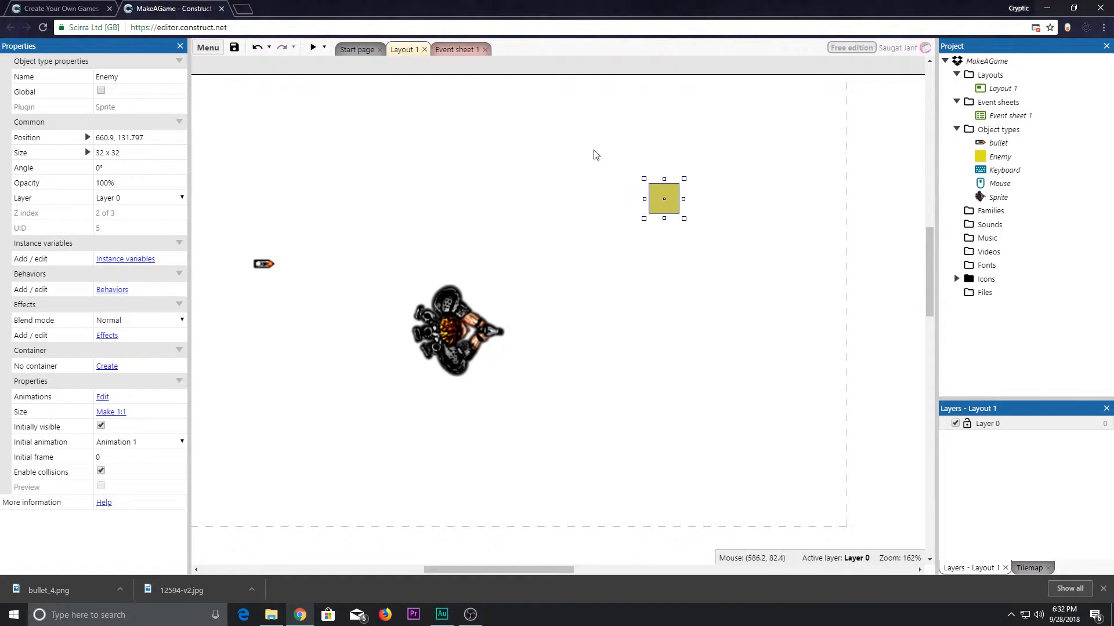
{"action": "mouse_move", "coordinate": [521, 267]}
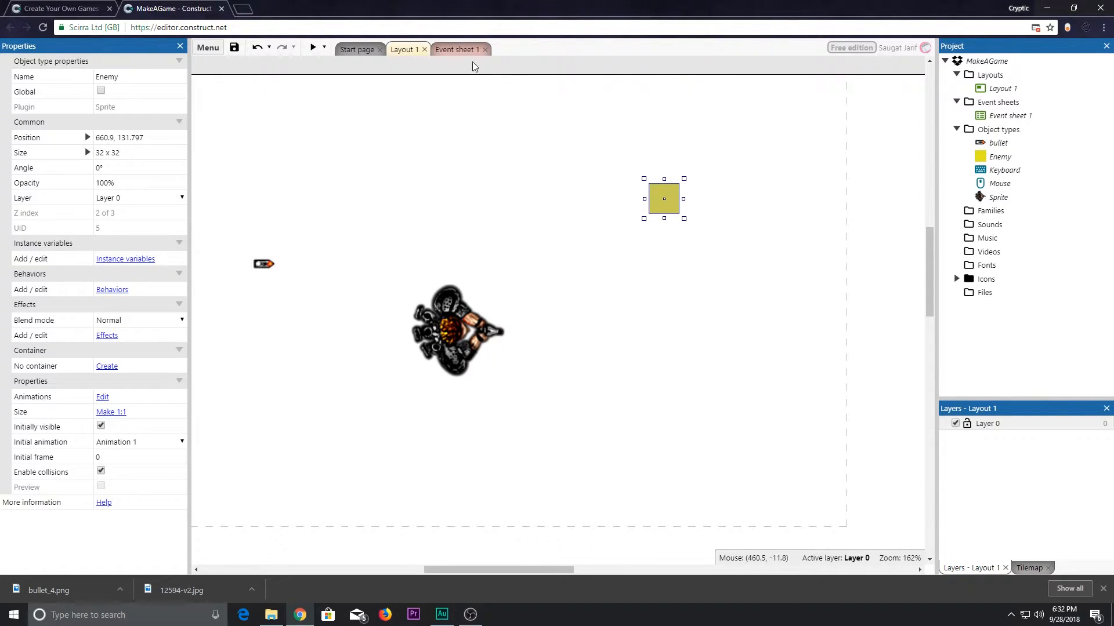
{"action": "mouse_move", "coordinate": [562, 269]}
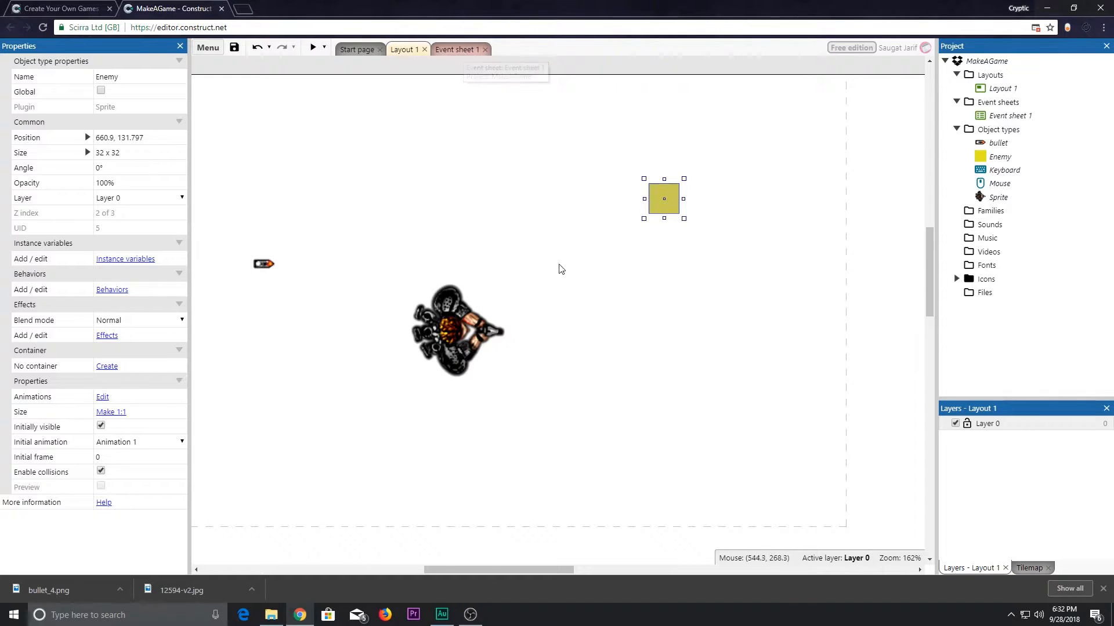
{"action": "mouse_move", "coordinate": [112, 282]}
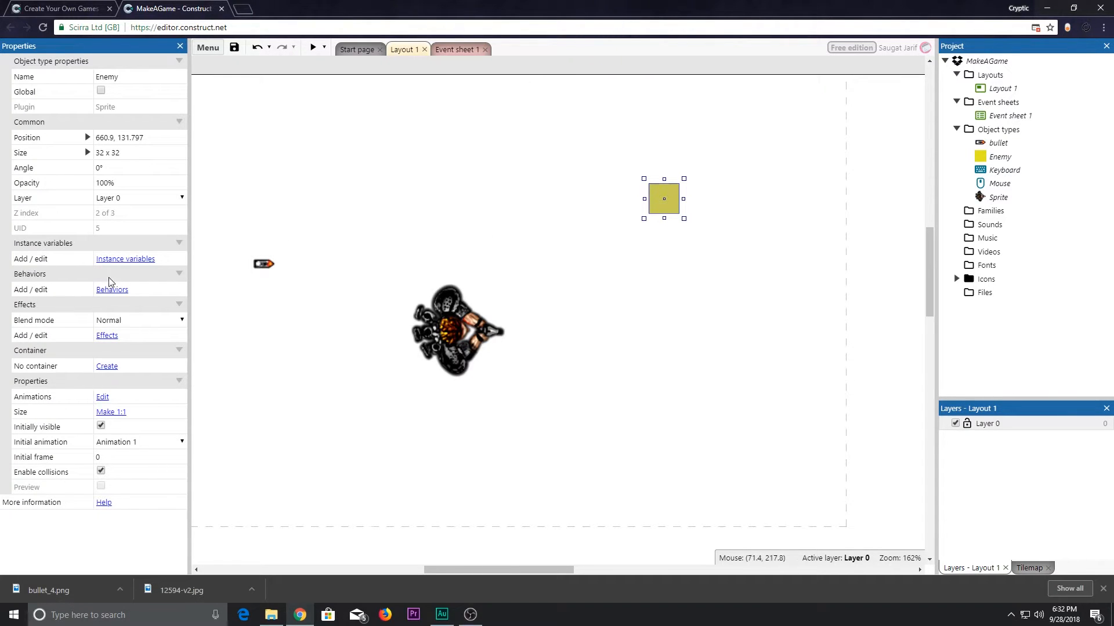
Add a Line of Sight behavior to the Enemy.
{"action": "left_click", "coordinate": [112, 290]}
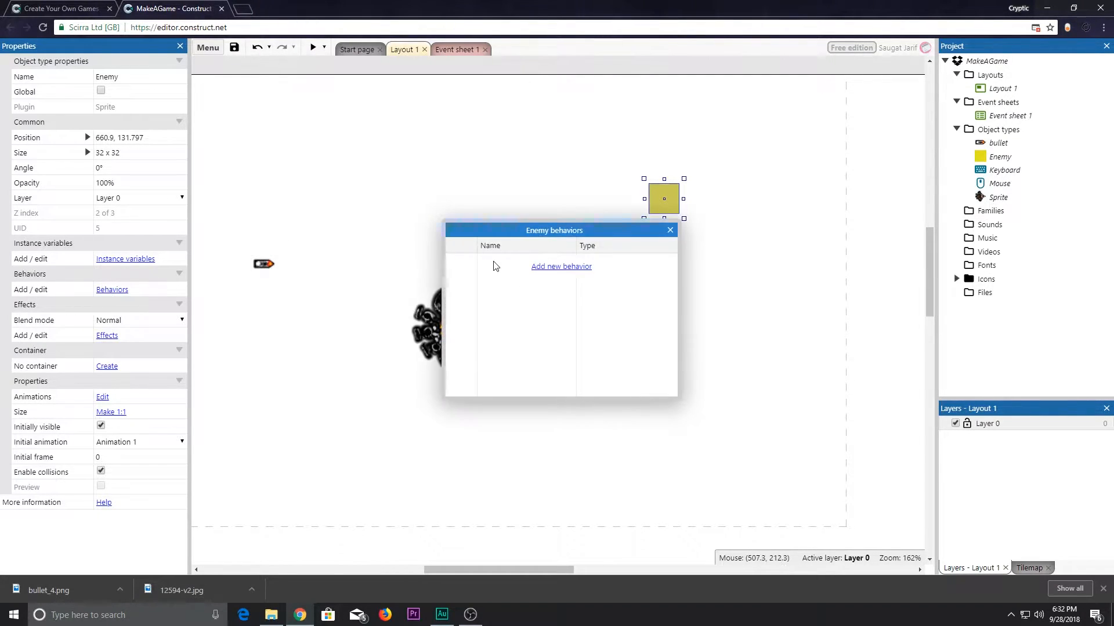
{"action": "left_click", "coordinate": [562, 267]}
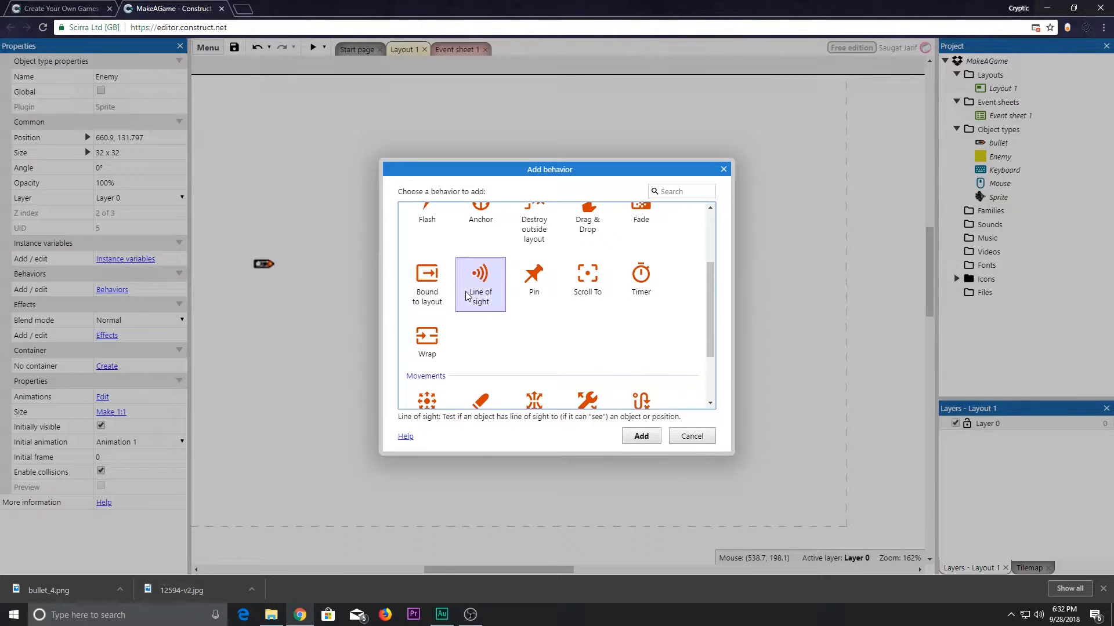
{"action": "left_click", "coordinate": [640, 435]}
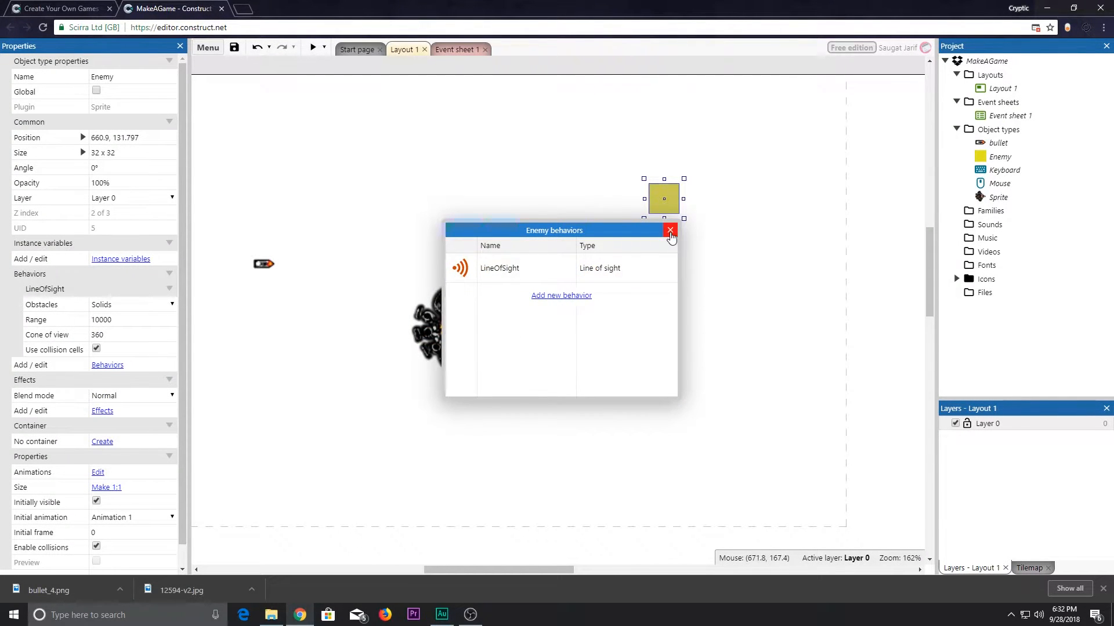
Change the Enemy's LineOfSight Range from 10000 to 200.
{"action": "left_click", "coordinate": [670, 230]}
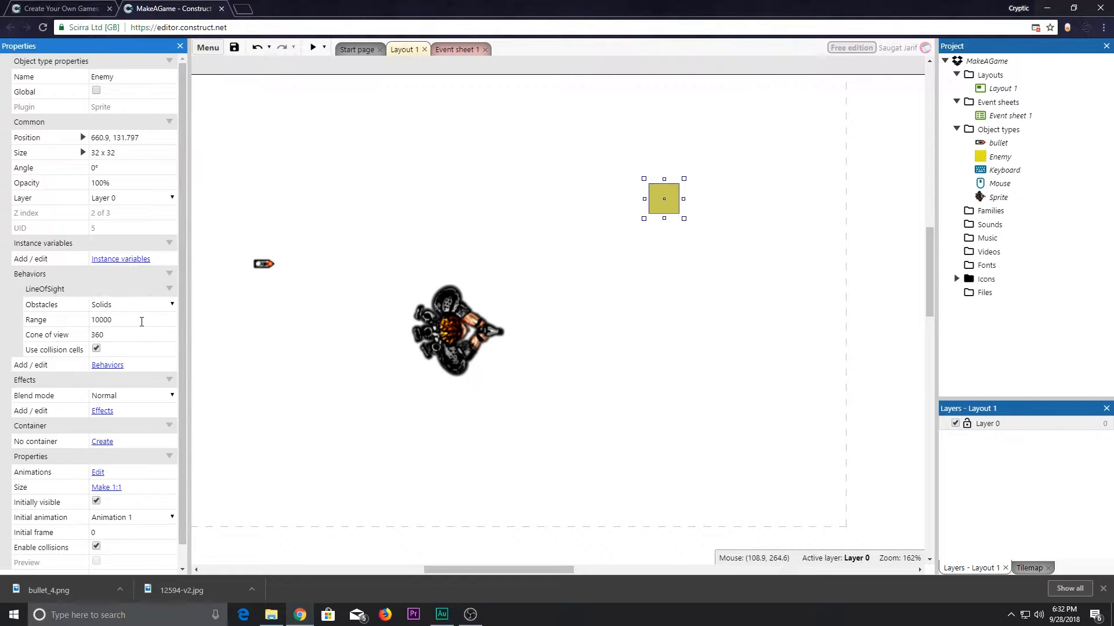
{"action": "type", "text": "200"}
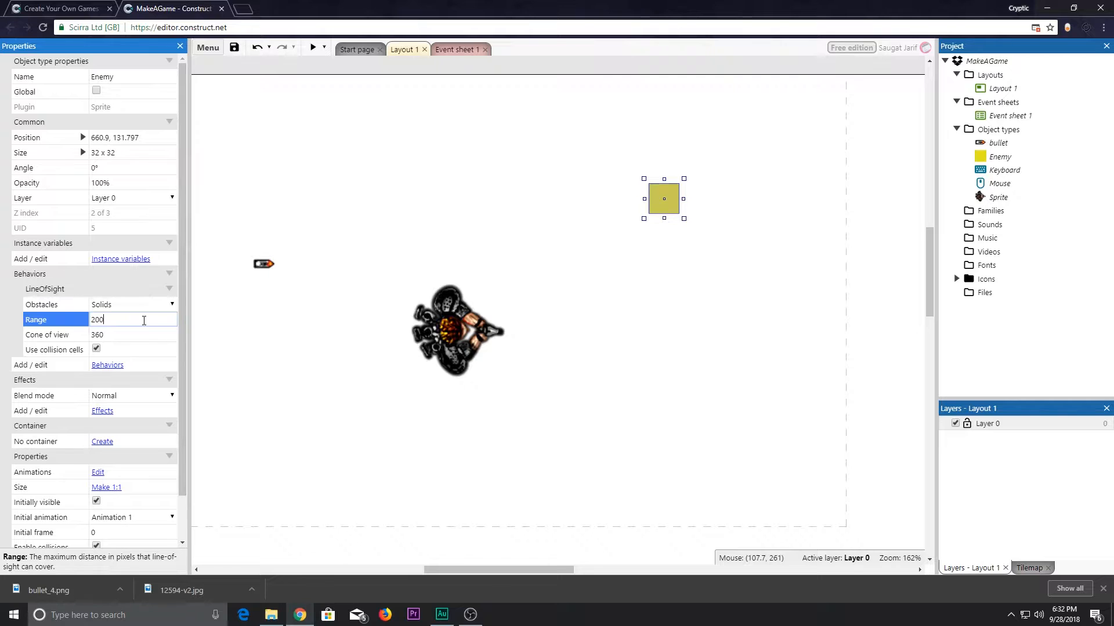
{"action": "left_click", "coordinate": [127, 334]}
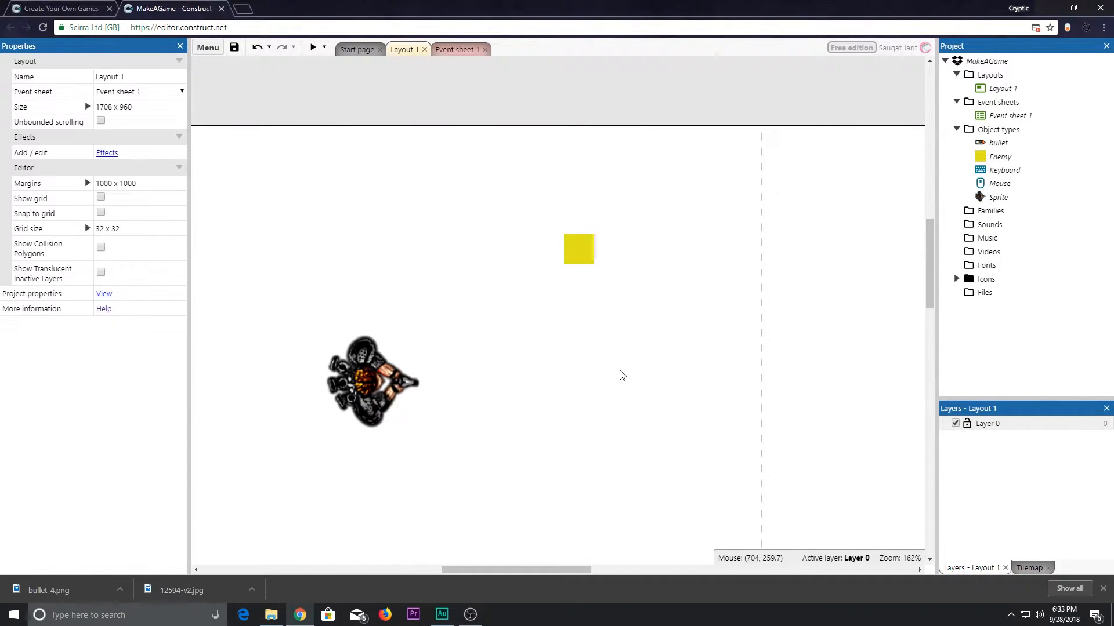
Add event 8: Enemy has LOS to object Sprite.
{"action": "left_click", "coordinate": [458, 48]}
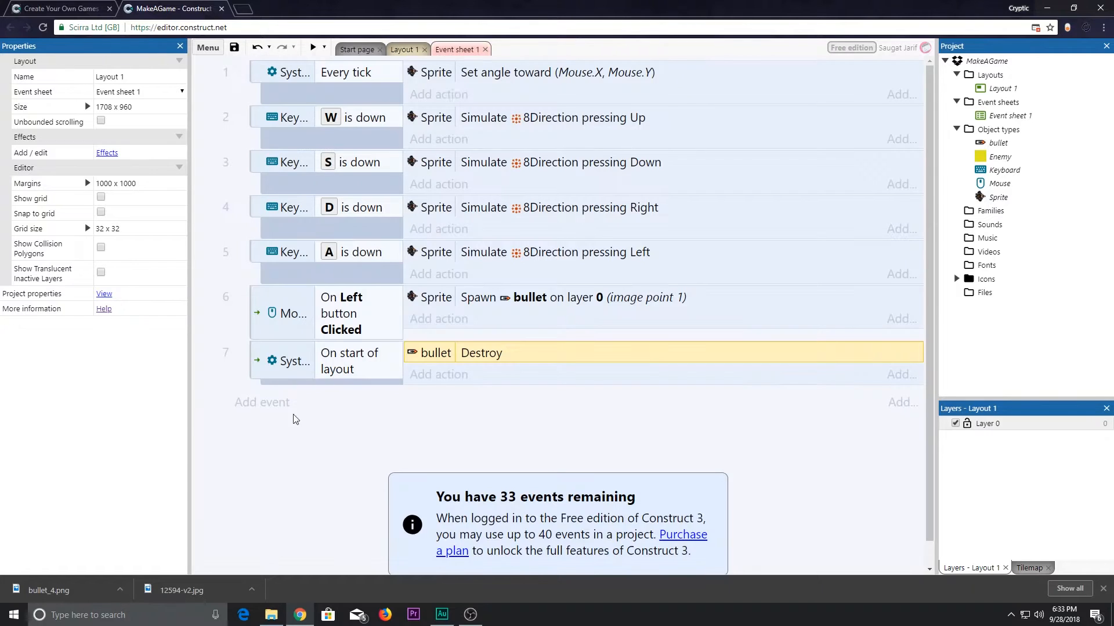
{"action": "left_click", "coordinate": [262, 402]}
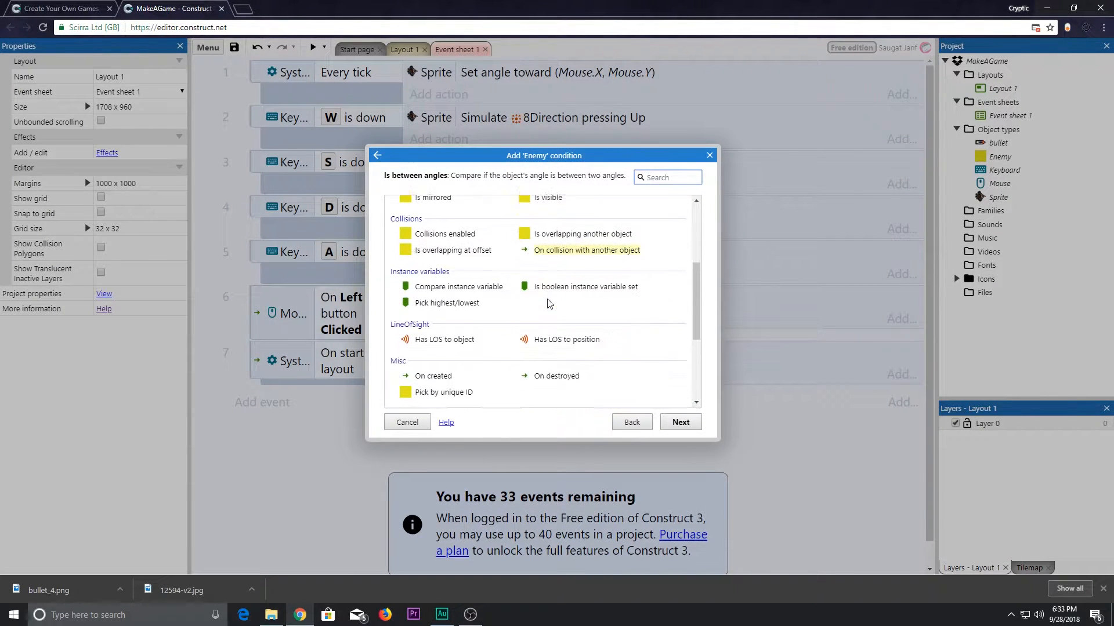
{"action": "left_click", "coordinate": [444, 339]}
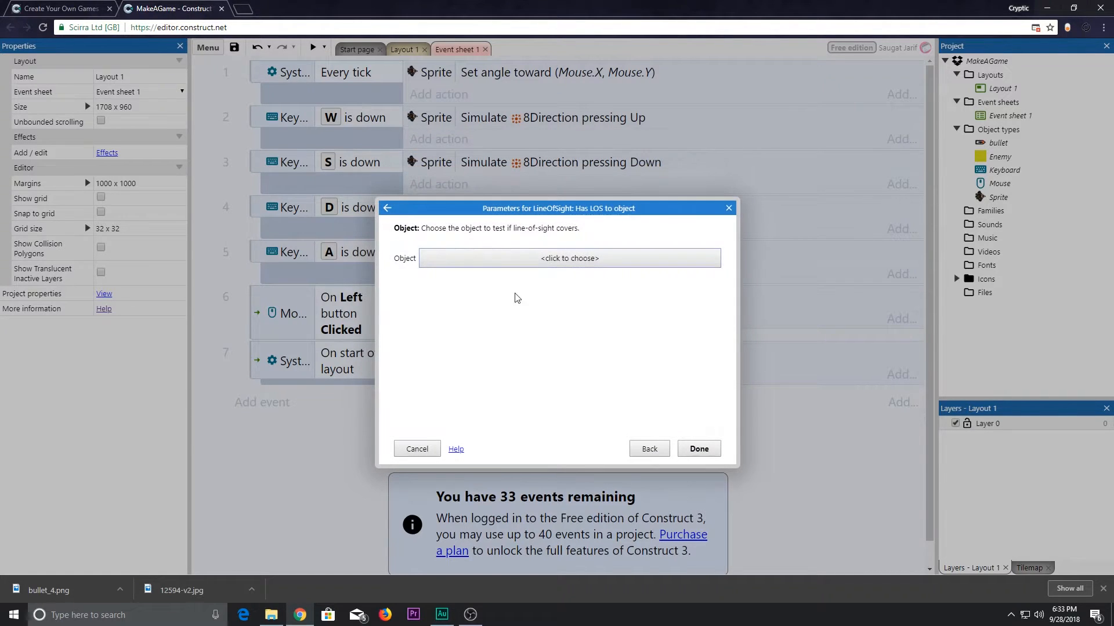
{"action": "left_click", "coordinate": [569, 257]}
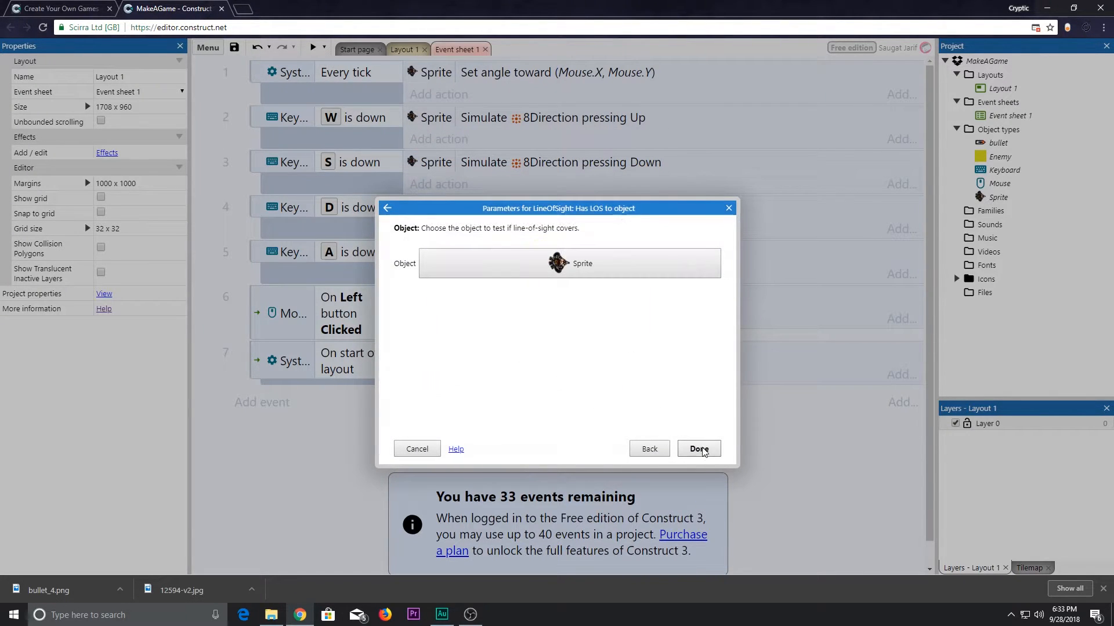
{"action": "left_click", "coordinate": [698, 449]}
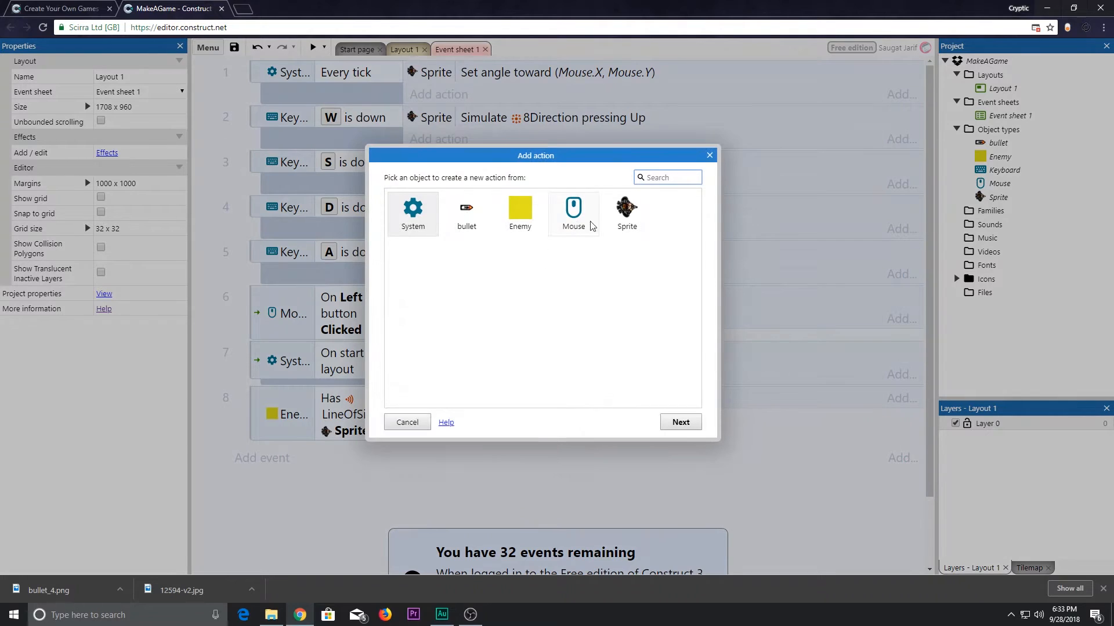
{"action": "mouse_move", "coordinate": [568, 264]}
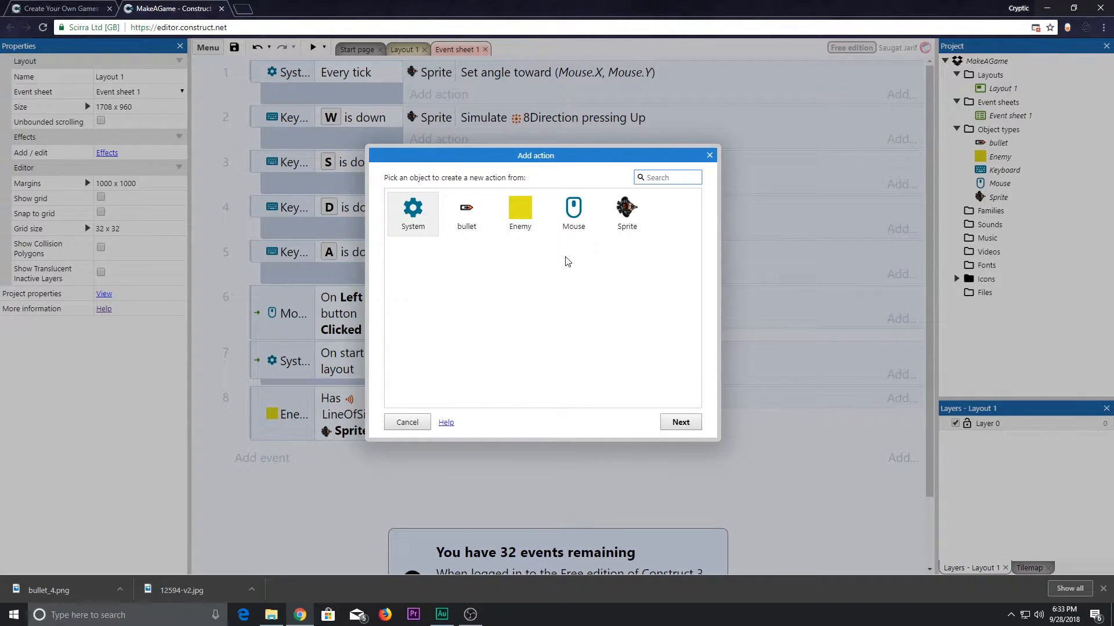
{"action": "left_click", "coordinate": [667, 176]}
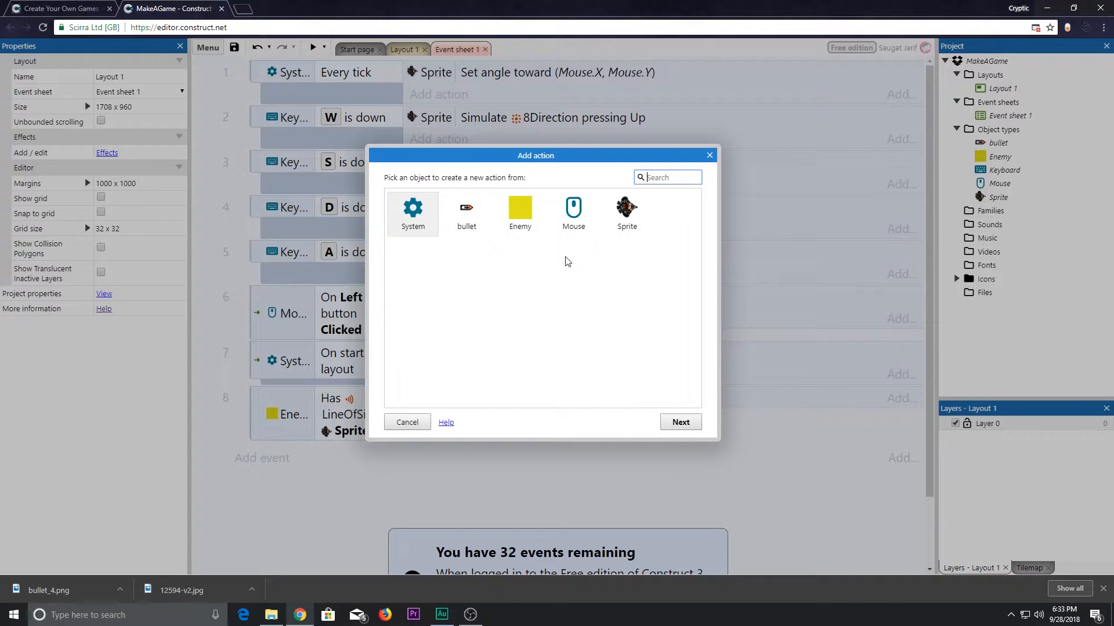
{"action": "mouse_move", "coordinate": [633, 261]}
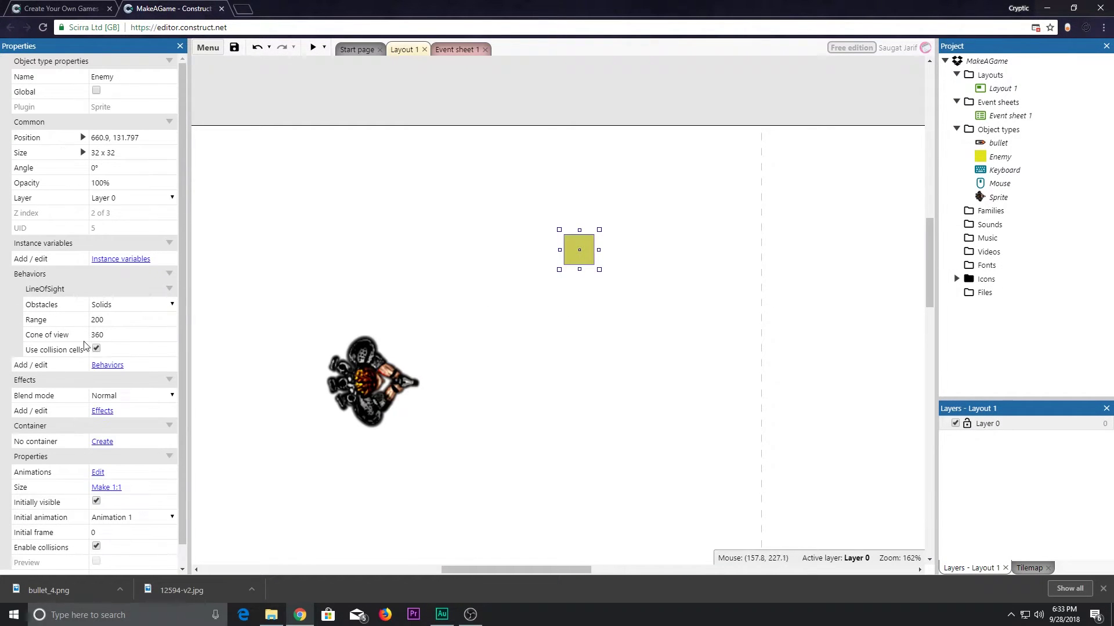
Add the Custom movement behavior to the Enemy.
{"action": "left_click", "coordinate": [107, 365]}
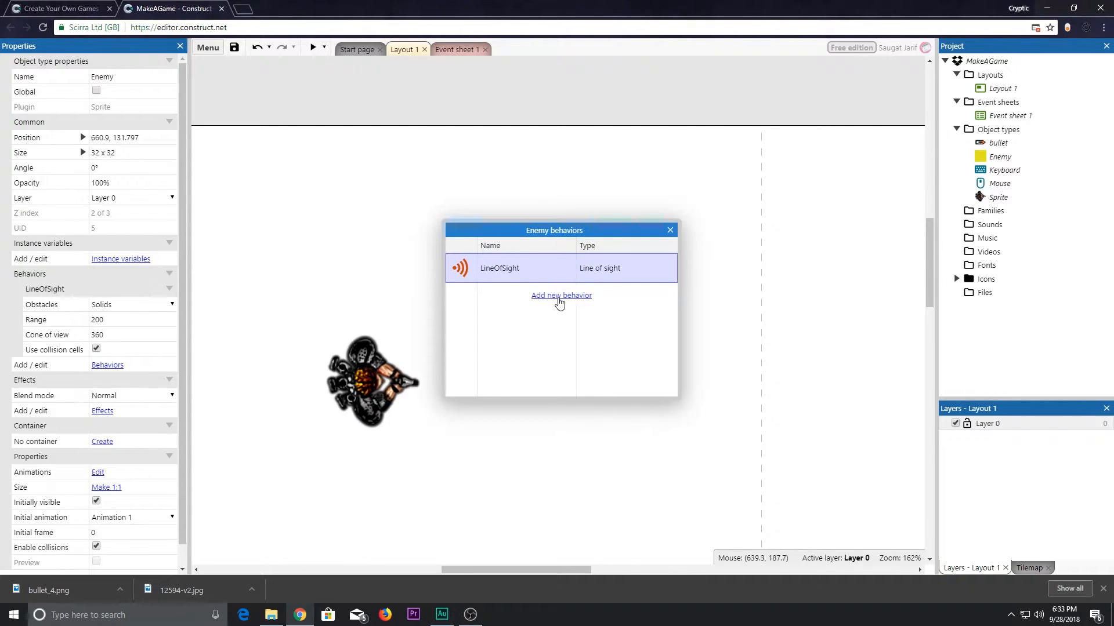
{"action": "left_click", "coordinate": [561, 296]}
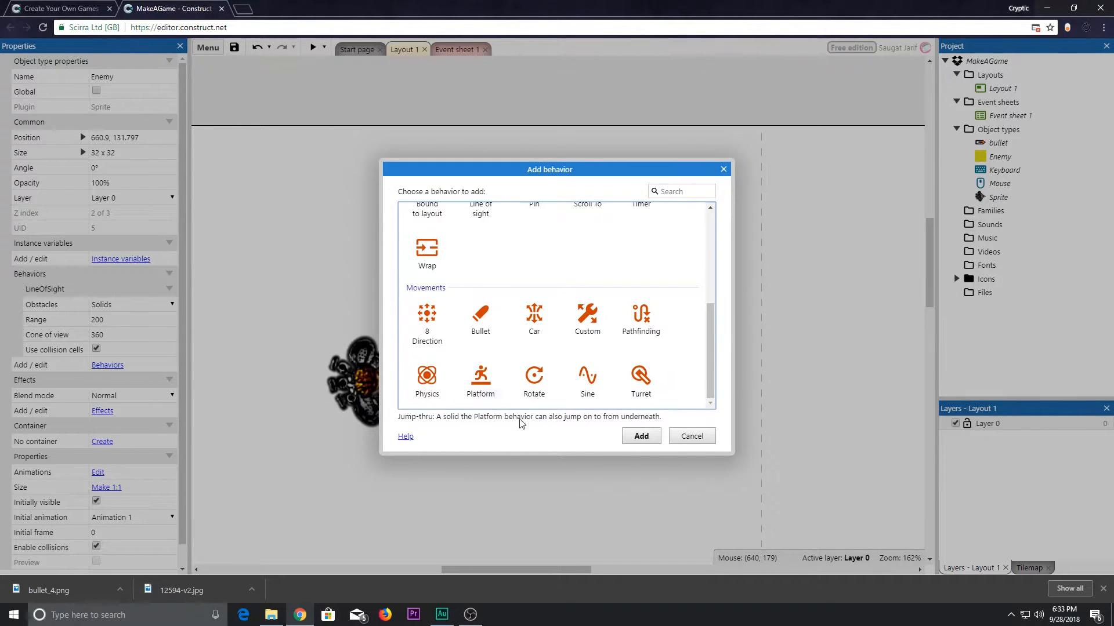
{"action": "left_click", "coordinate": [427, 378]}
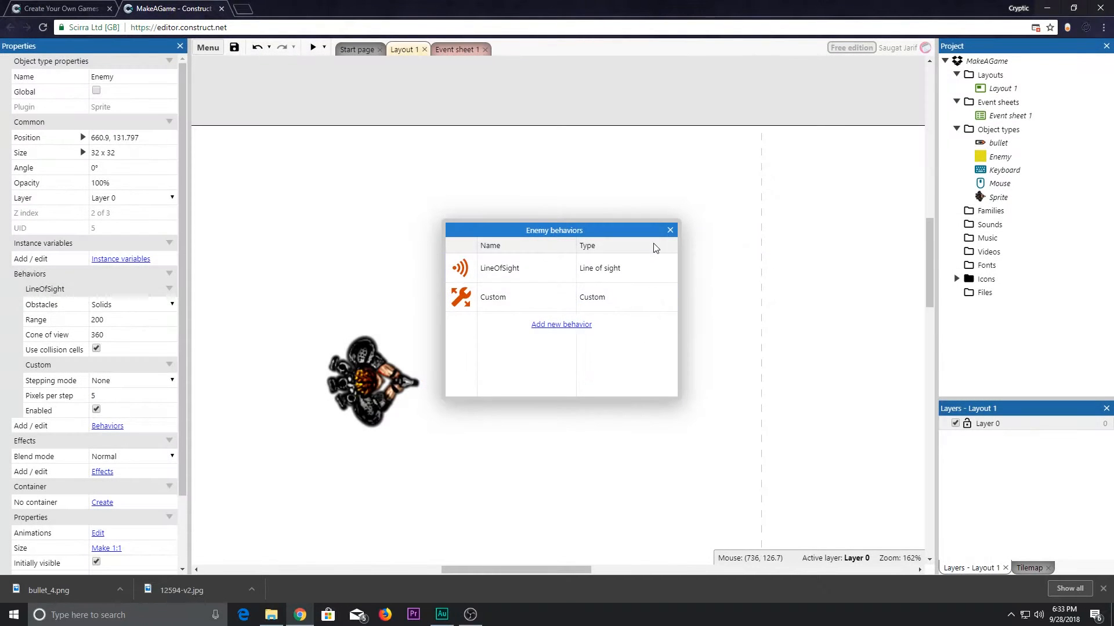
{"action": "left_click", "coordinate": [669, 229]}
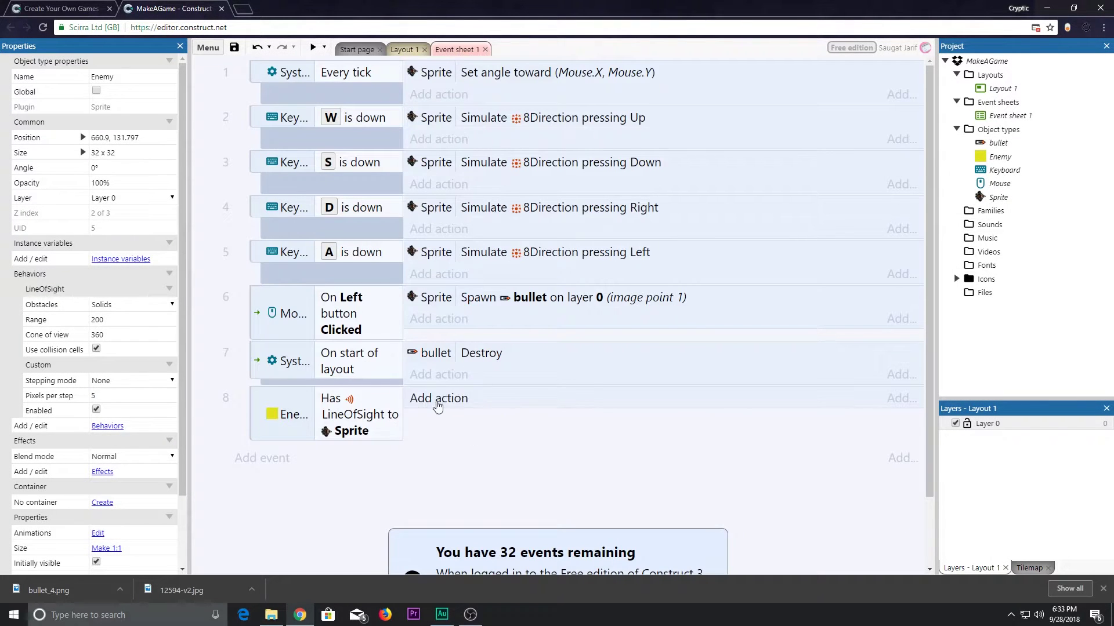
Add action to event 8: Enemy set angle toward Sprite.X, Sprite.Y.
{"action": "left_click", "coordinate": [439, 398]}
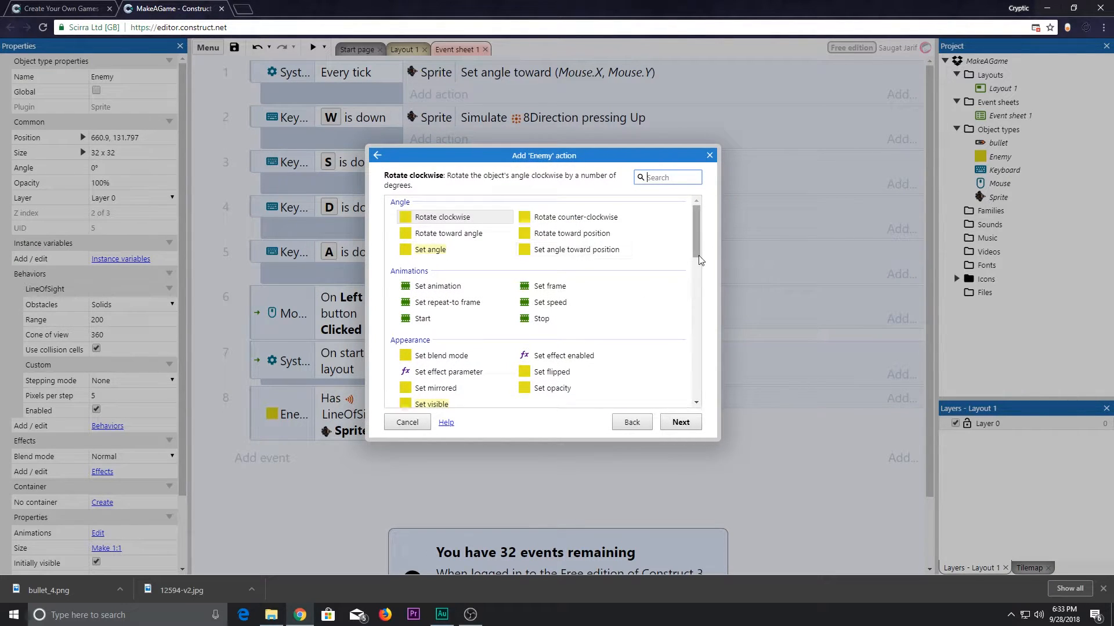
{"action": "mouse_move", "coordinate": [698, 252]}
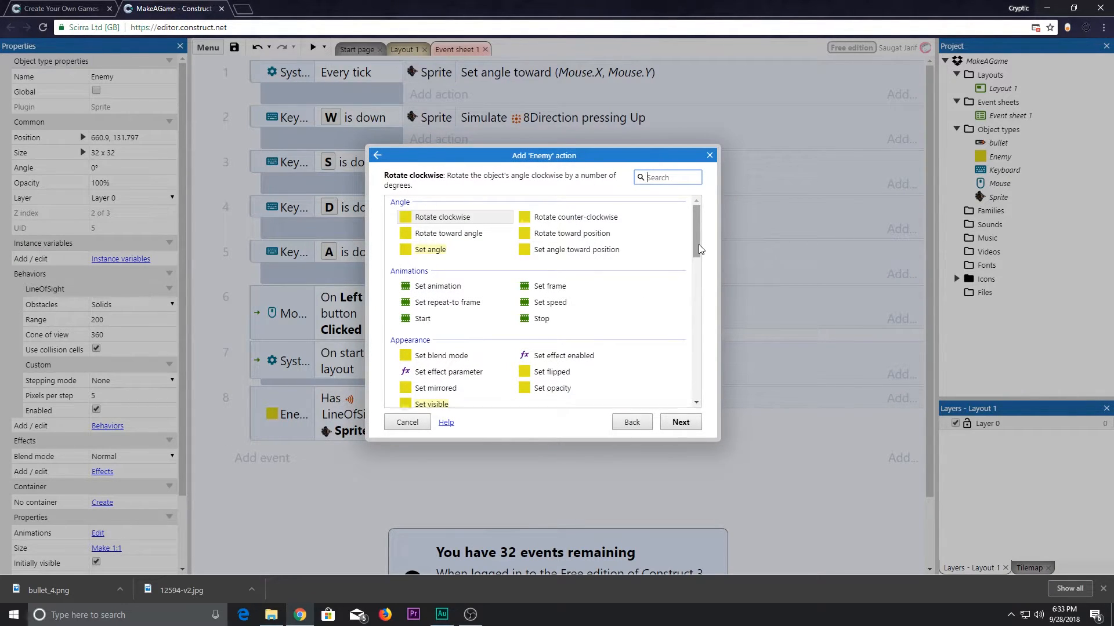
{"action": "left_click", "coordinate": [576, 250]}
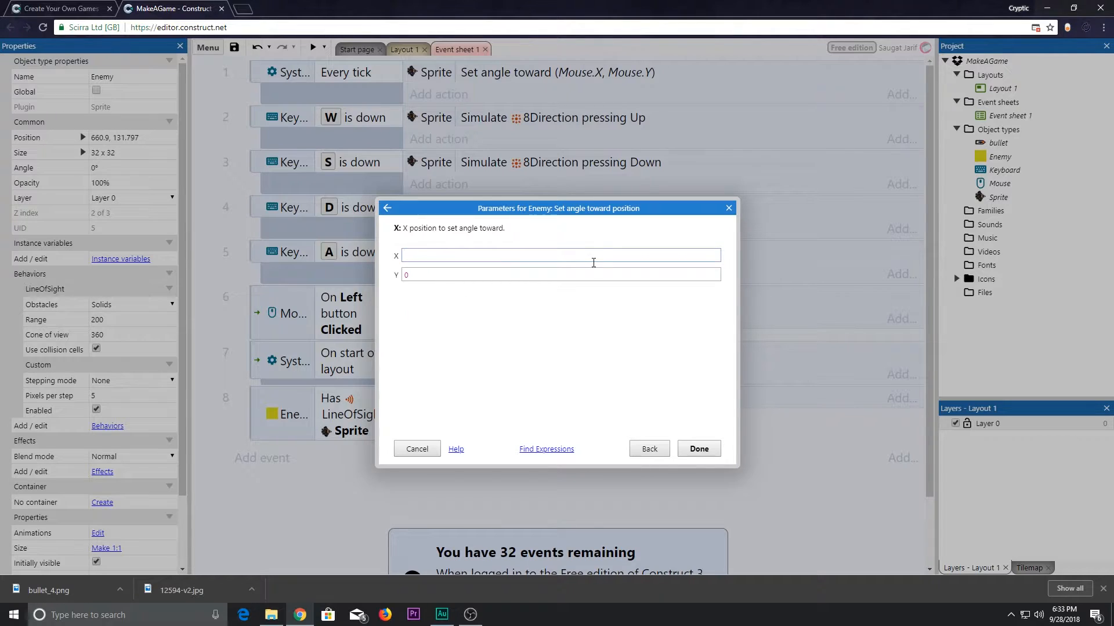
{"action": "type", "text": "Sprite.X"}
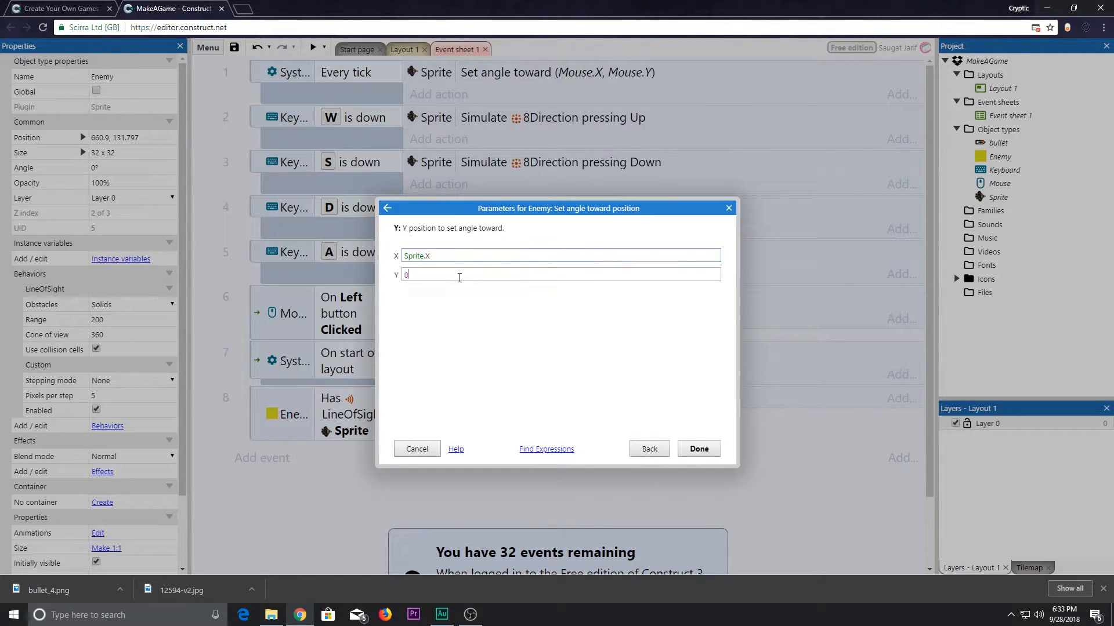
{"action": "type", "text": "Sprite.Y"}
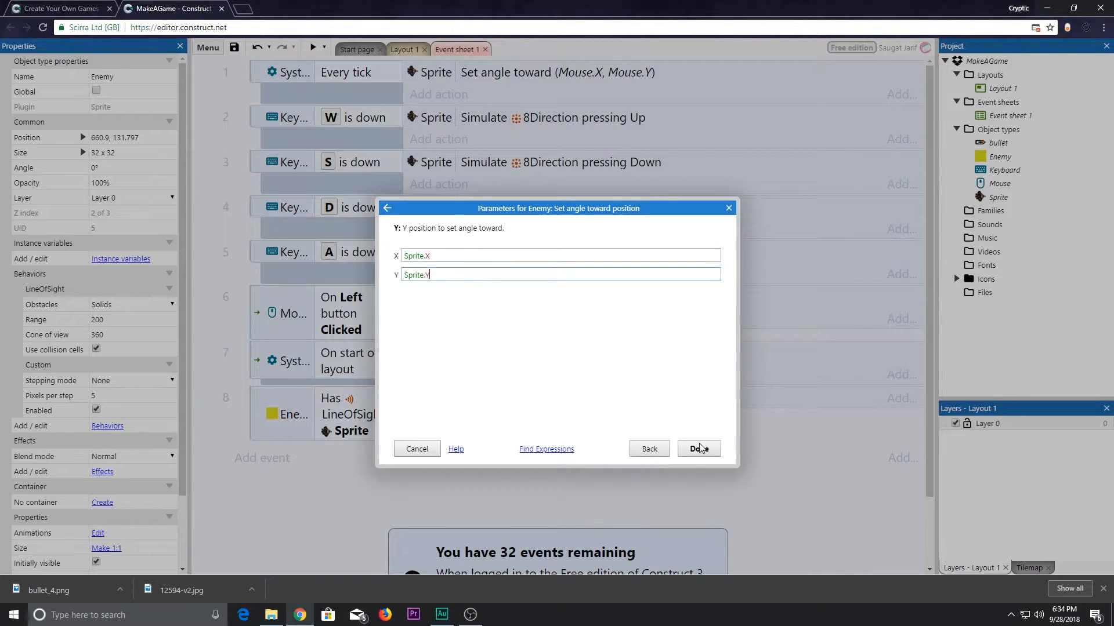
{"action": "left_click", "coordinate": [698, 448]}
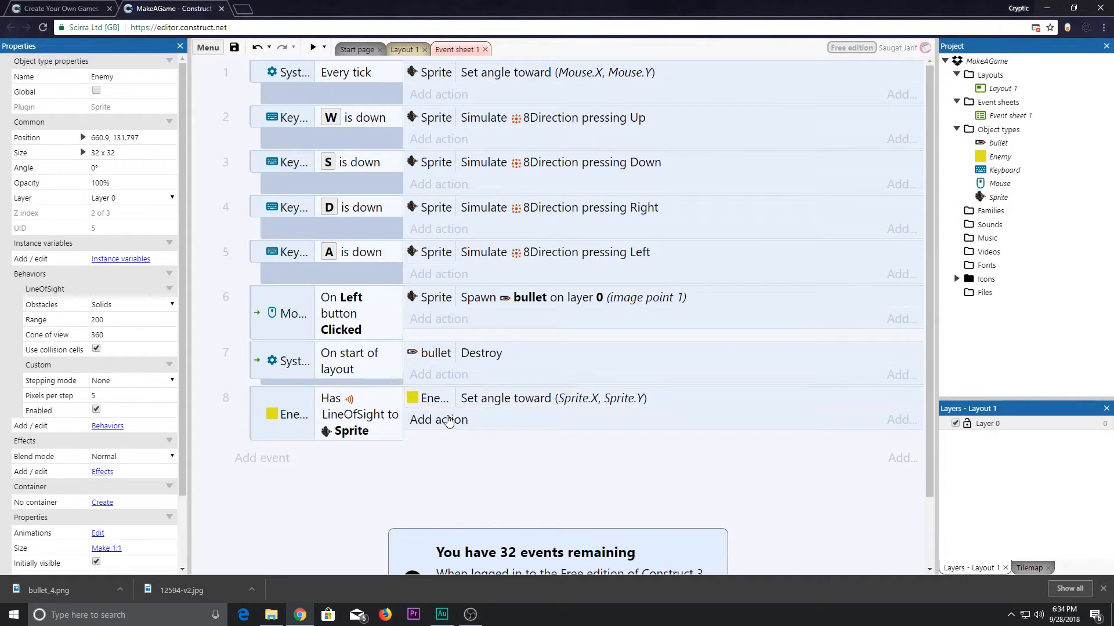
Start a second Enemy action for event 8 and scroll to its Custom movement actions.
{"action": "left_click", "coordinate": [439, 420]}
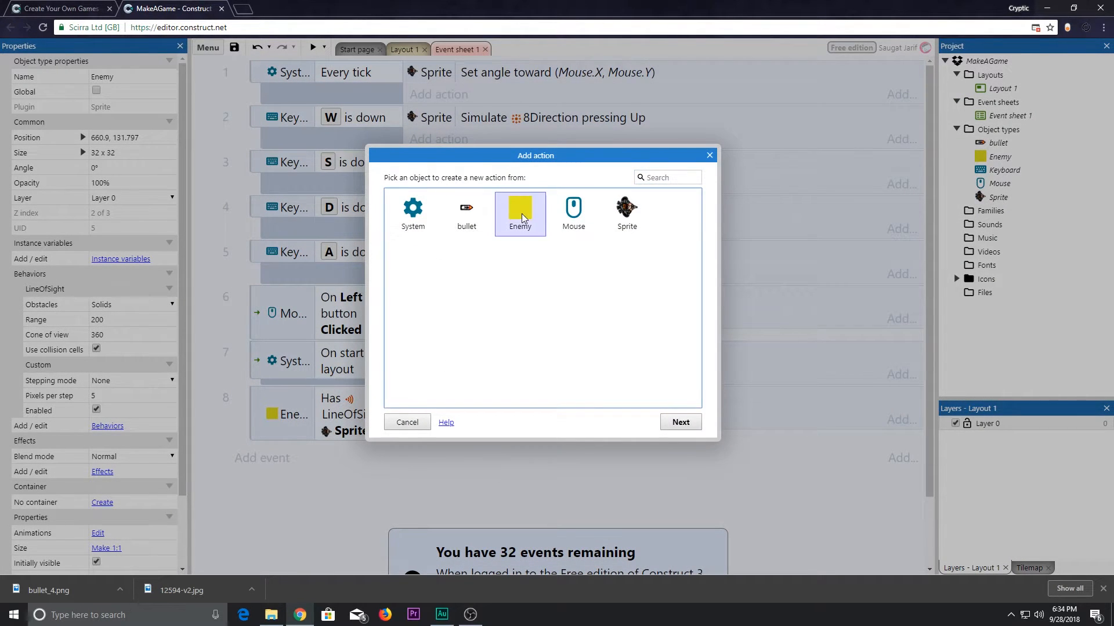
{"action": "left_click", "coordinate": [519, 225]}
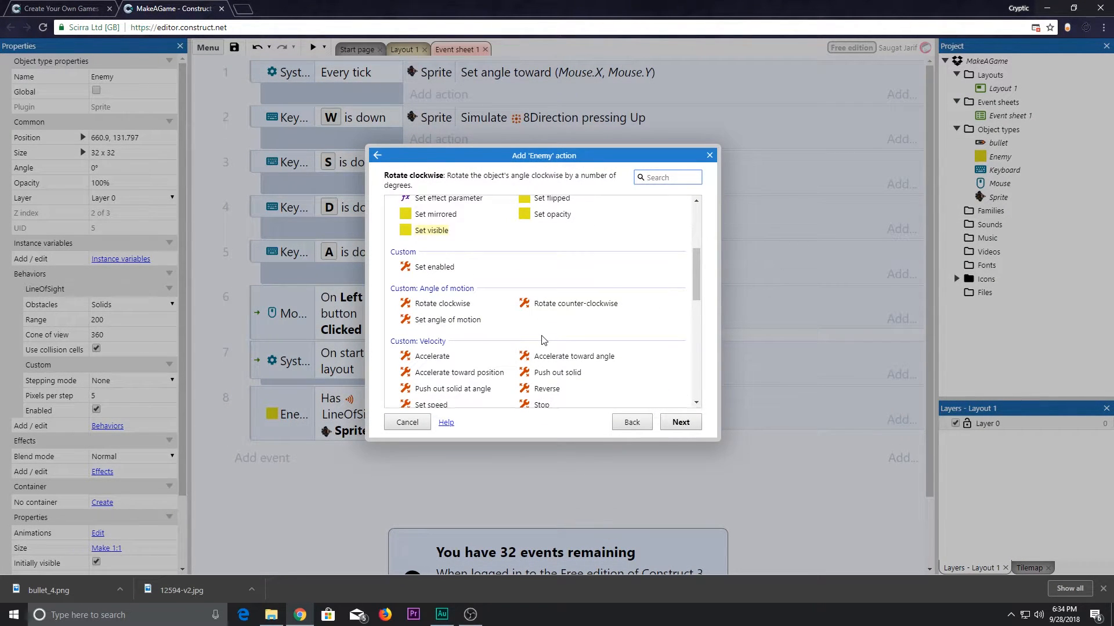
{"action": "scroll", "scroll_direction": "down", "scroll_amount": 3}
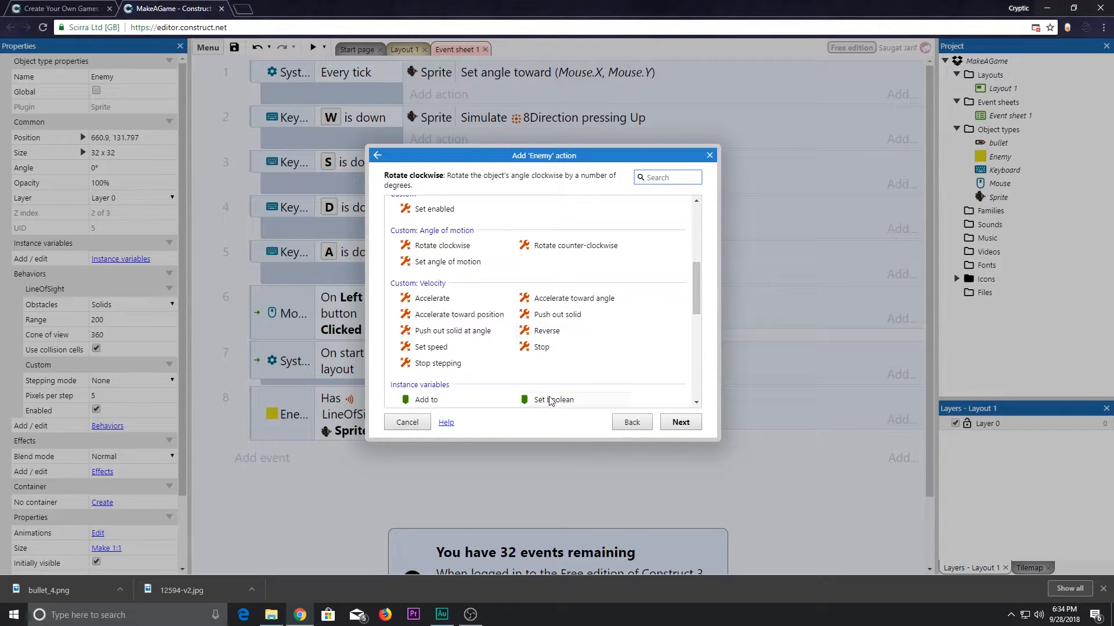
{"action": "mouse_move", "coordinate": [472, 324]}
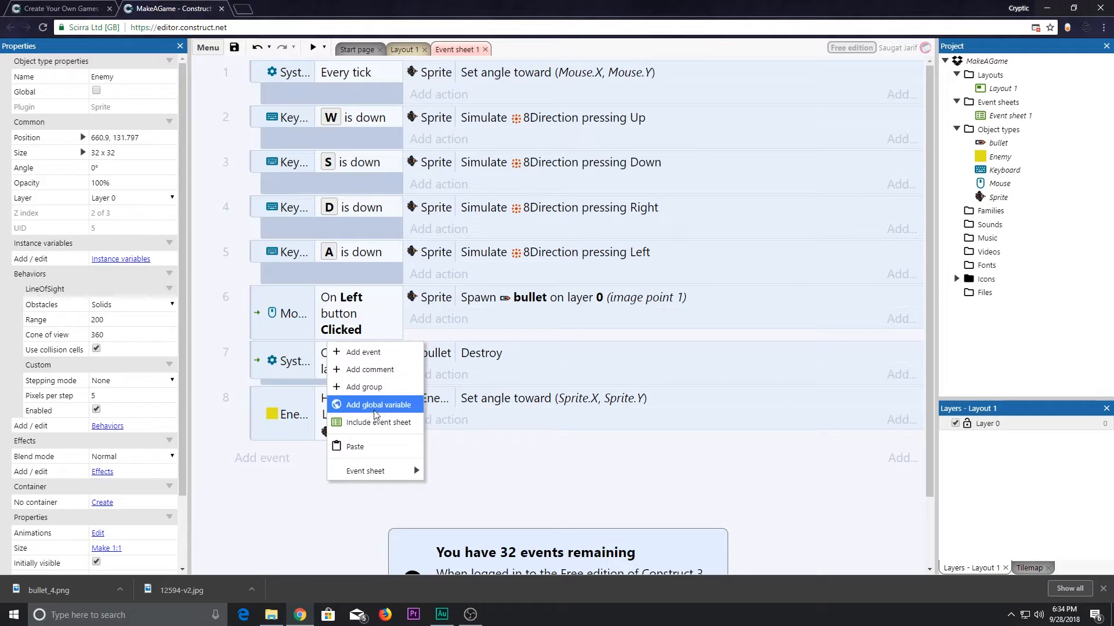
Add global number variable EnemySpeed with initial value 100.
{"action": "left_click", "coordinate": [378, 405]}
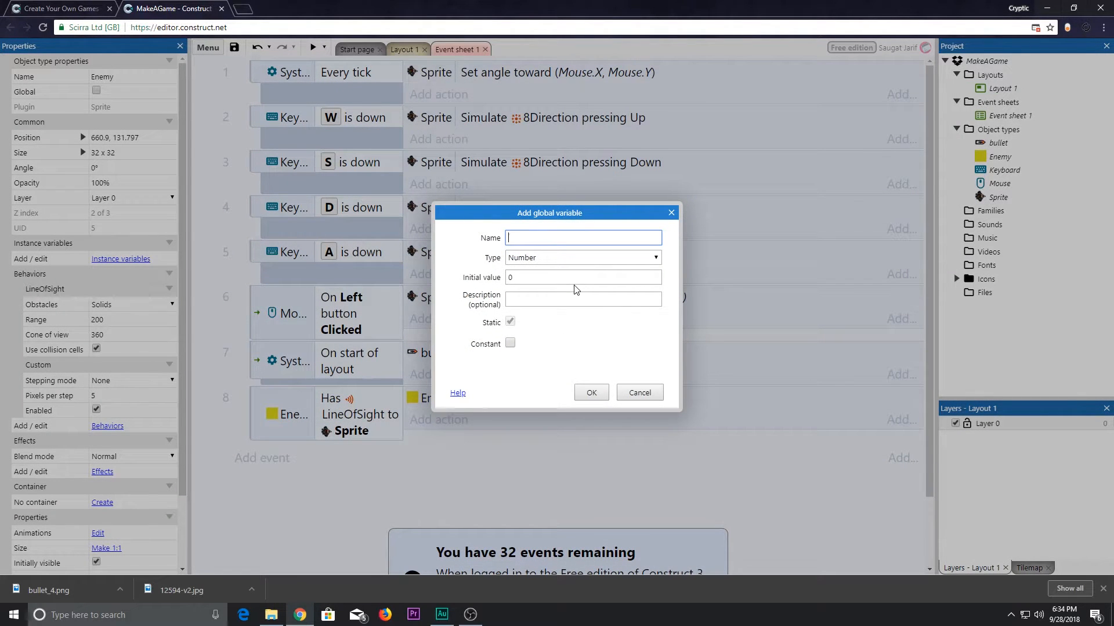
{"action": "type", "text": "E"}
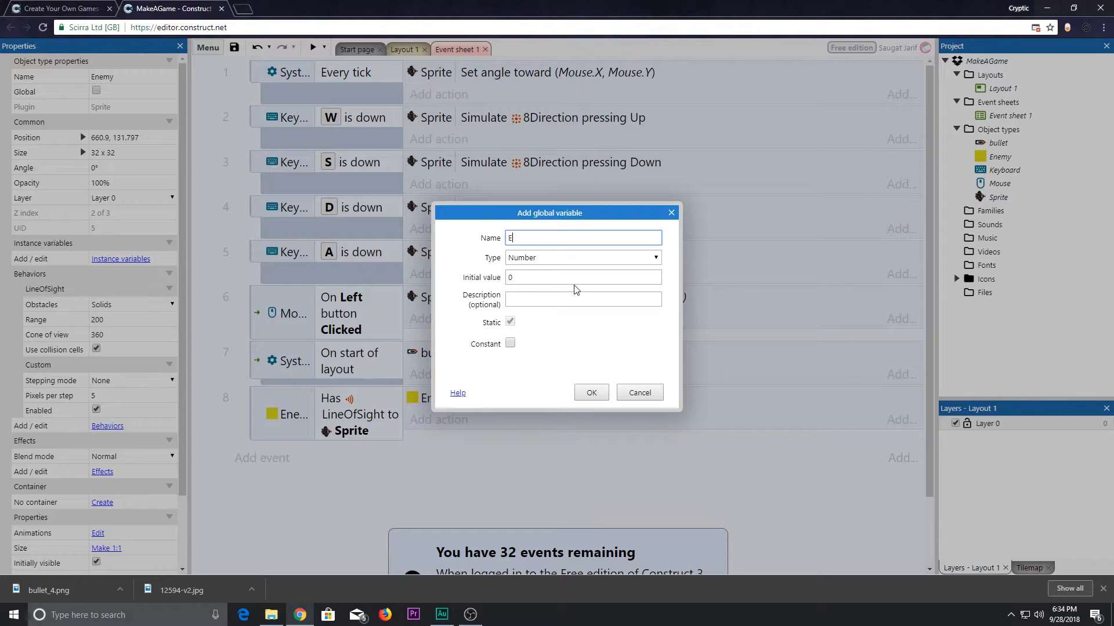
{"action": "type", "text": "nemySpeed"}
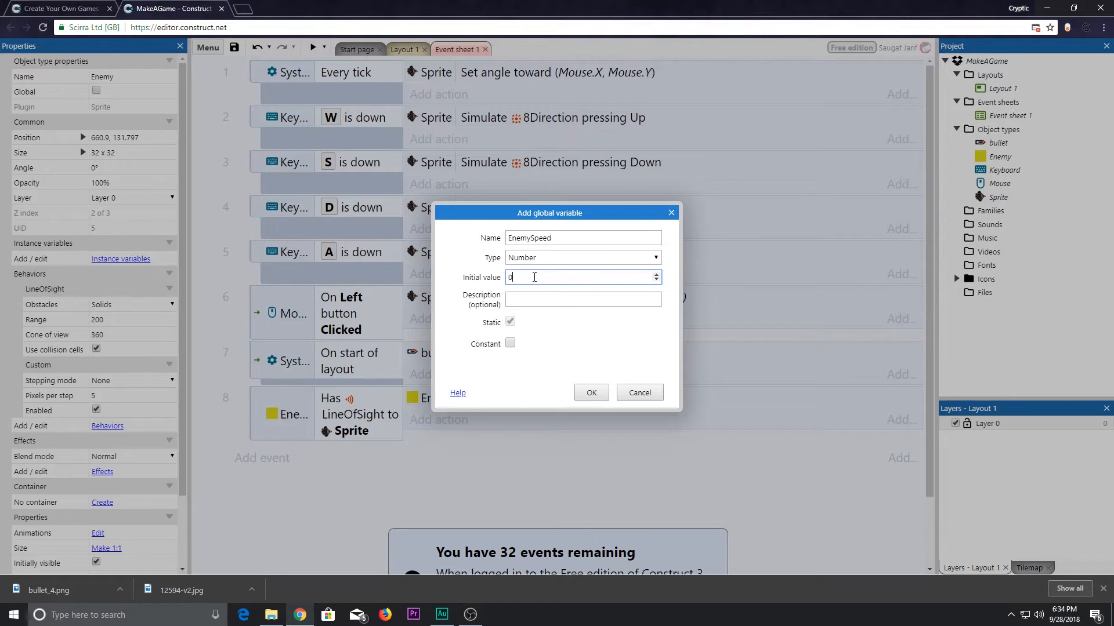
{"action": "type", "text": "100"}
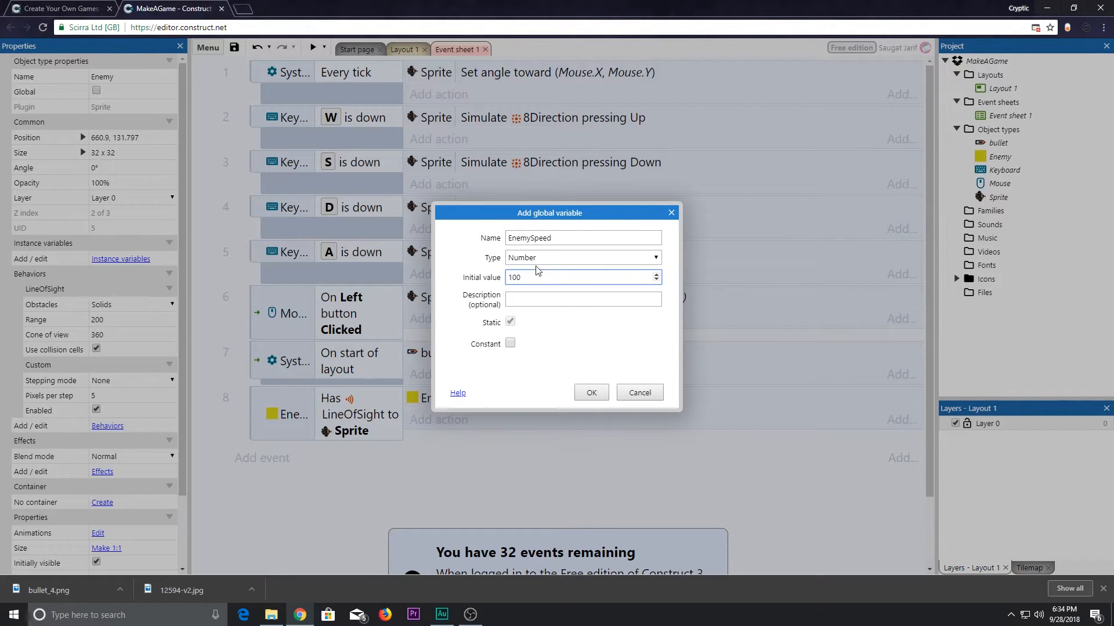
{"action": "left_click", "coordinate": [590, 392]}
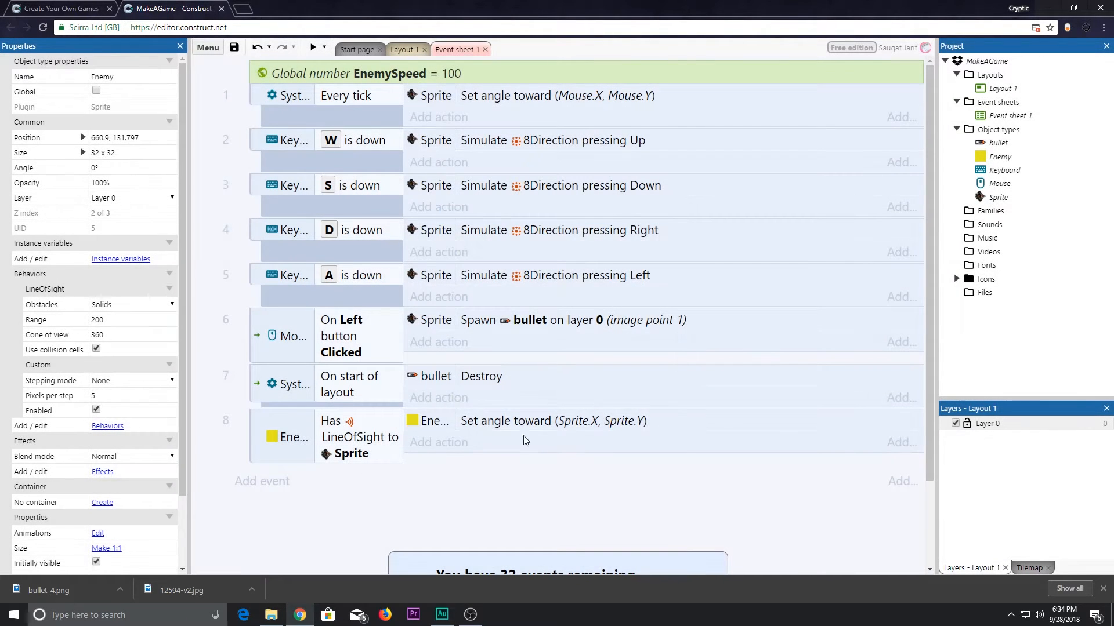
{"action": "mouse_move", "coordinate": [462, 422]}
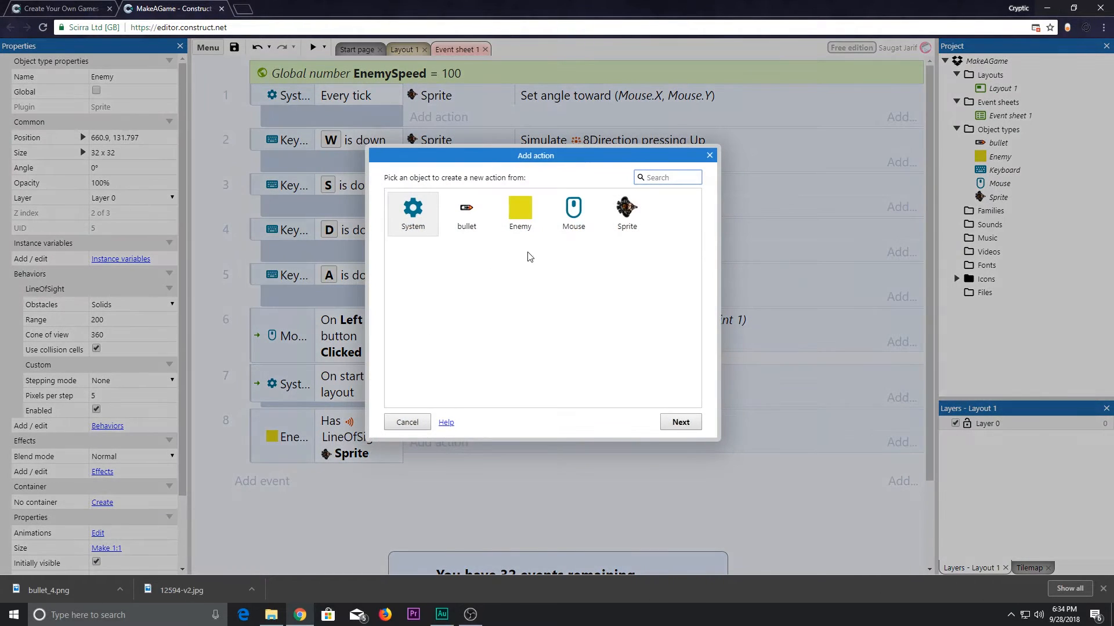
Add Enemy Custom Accelerate toward Sprite.X, Sprite.Y at EnemySpeed, then start a preview.
{"action": "left_click", "coordinate": [520, 213]}
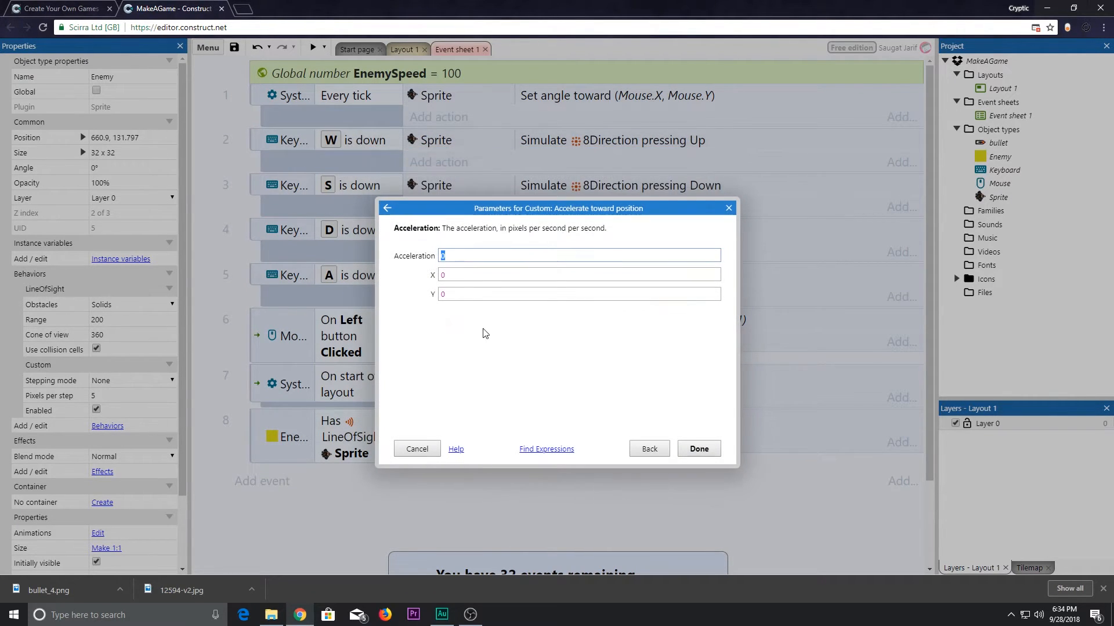
{"action": "type", "text": "Ene"}
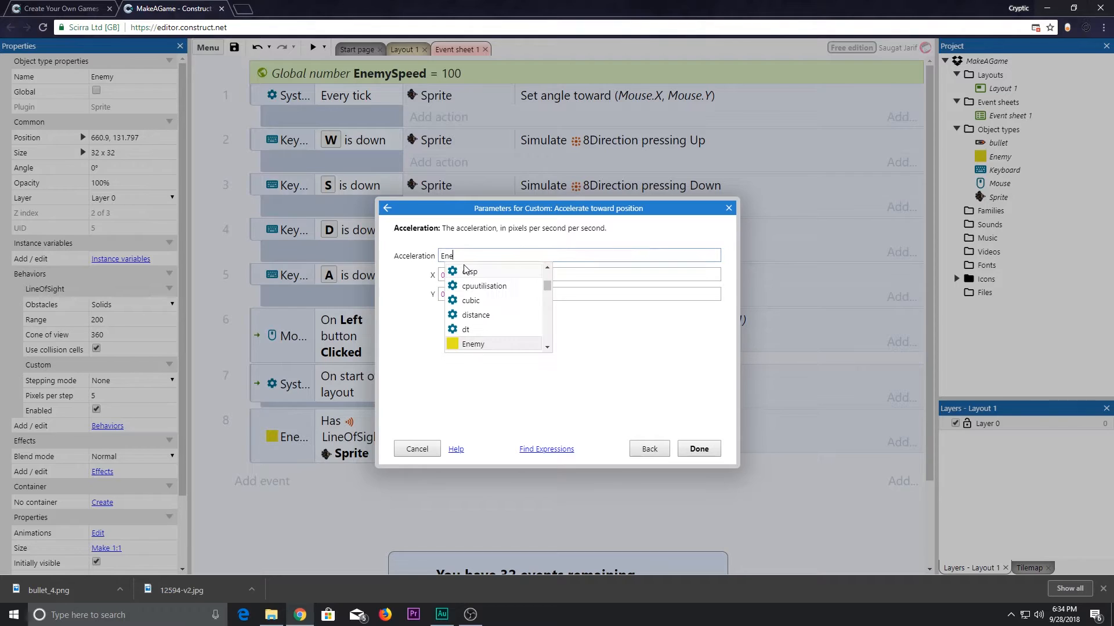
{"action": "left_click", "coordinate": [474, 344]}
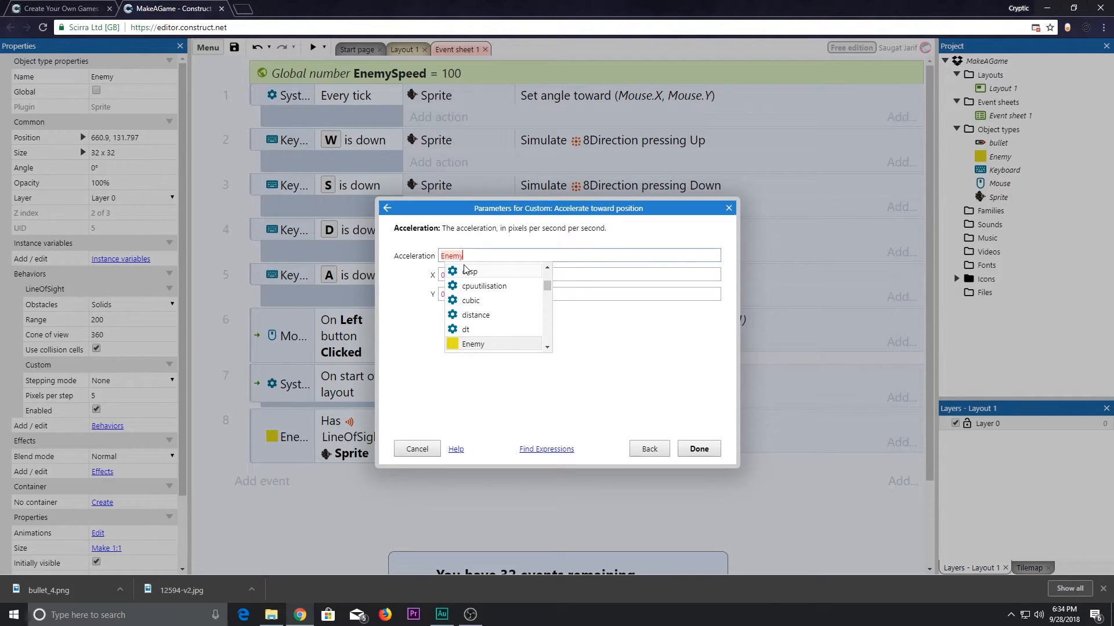
{"action": "type", "text": "Speed"}
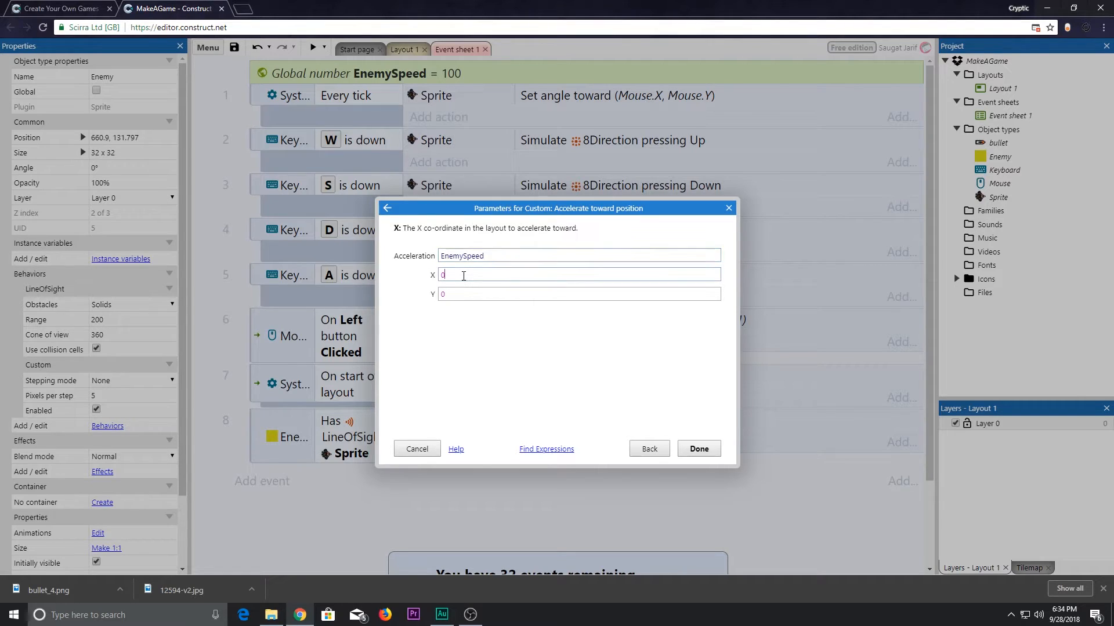
{"action": "type", "text": "Sp"}
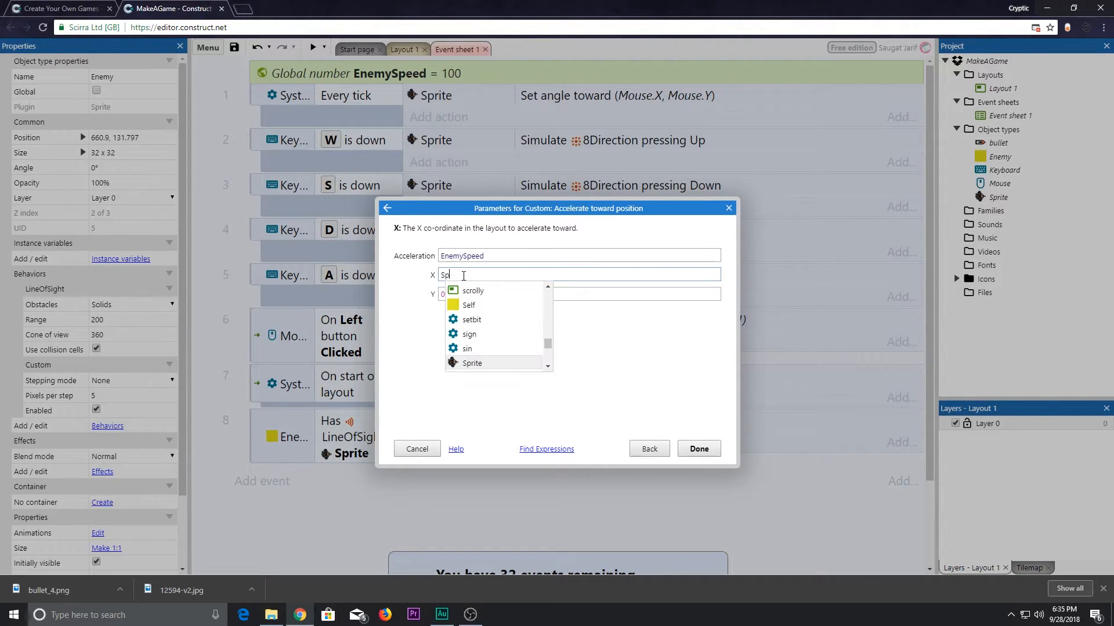
{"action": "left_click", "coordinate": [472, 363]}
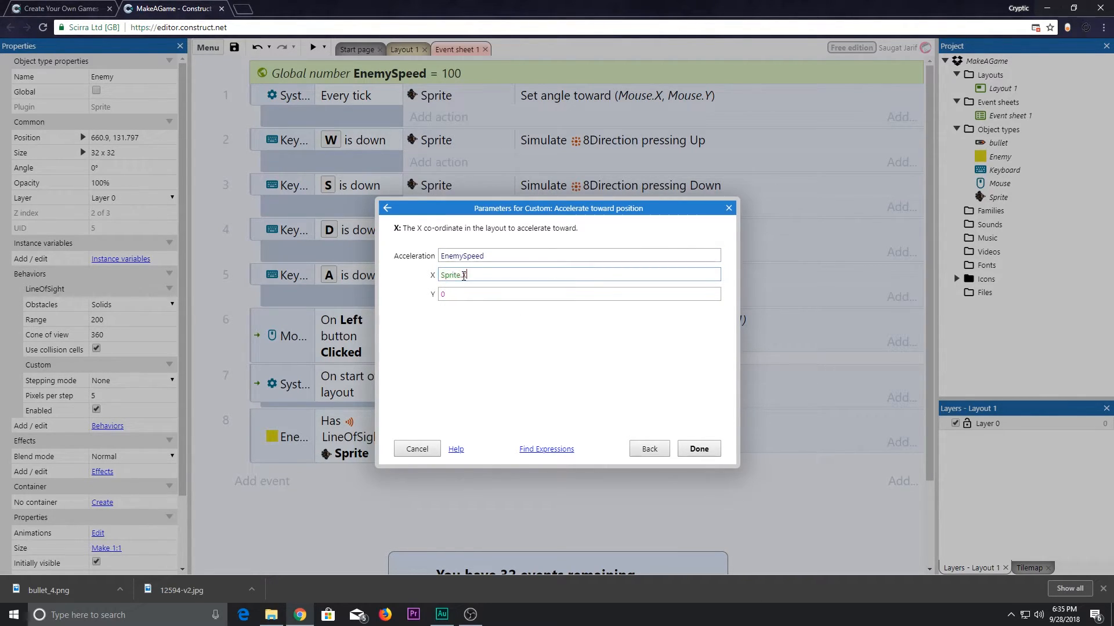
{"action": "left_click", "coordinate": [580, 294]}
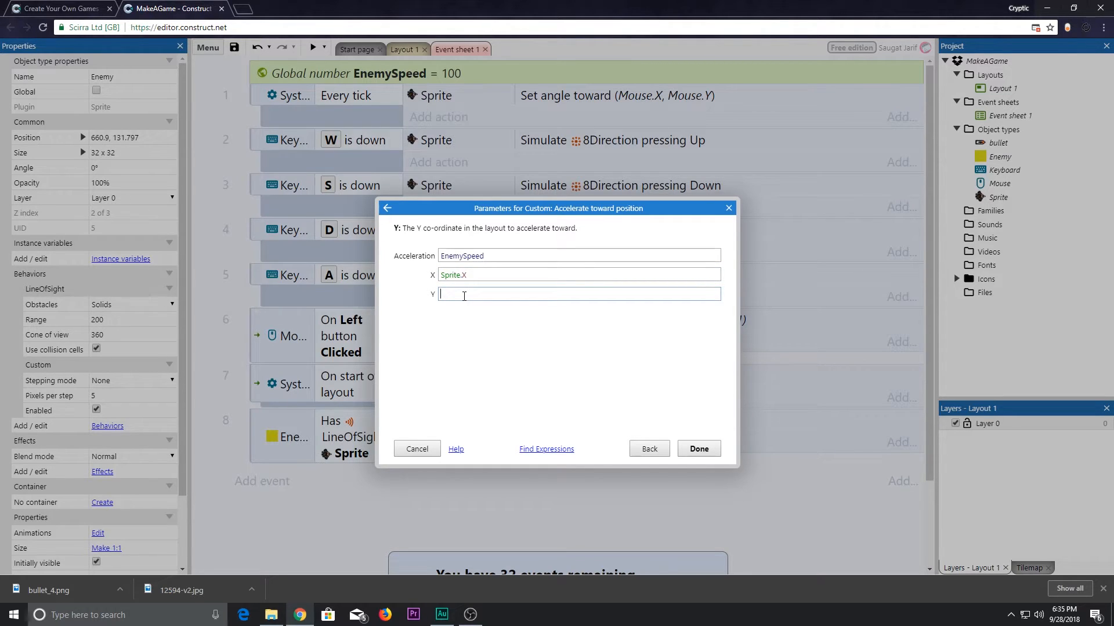
{"action": "type", "text": "Sprite.Y"}
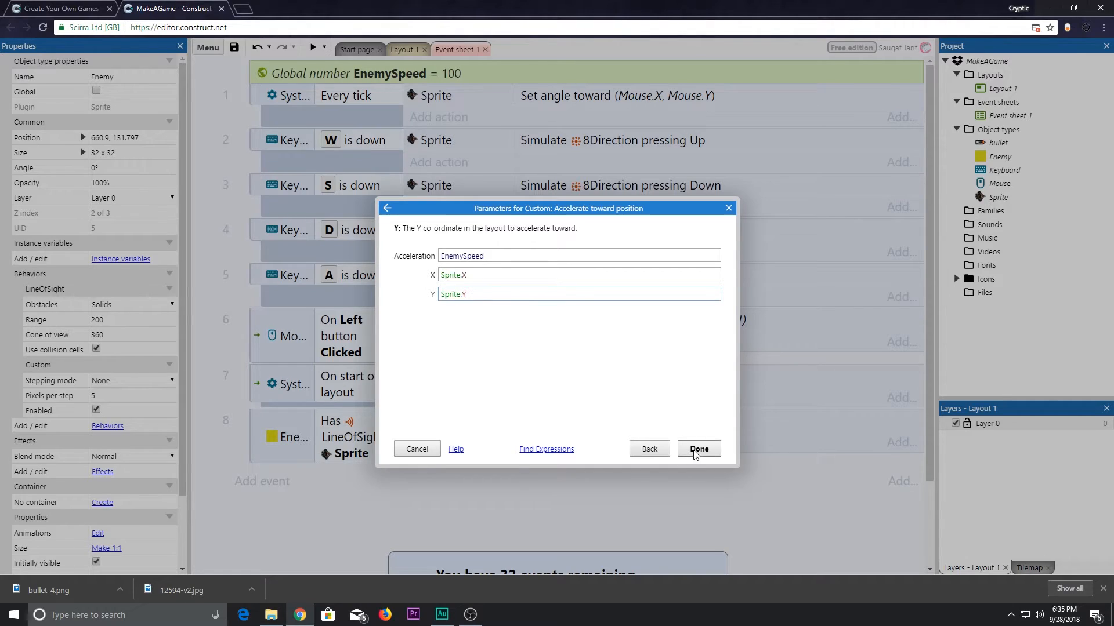
{"action": "left_click", "coordinate": [698, 448]}
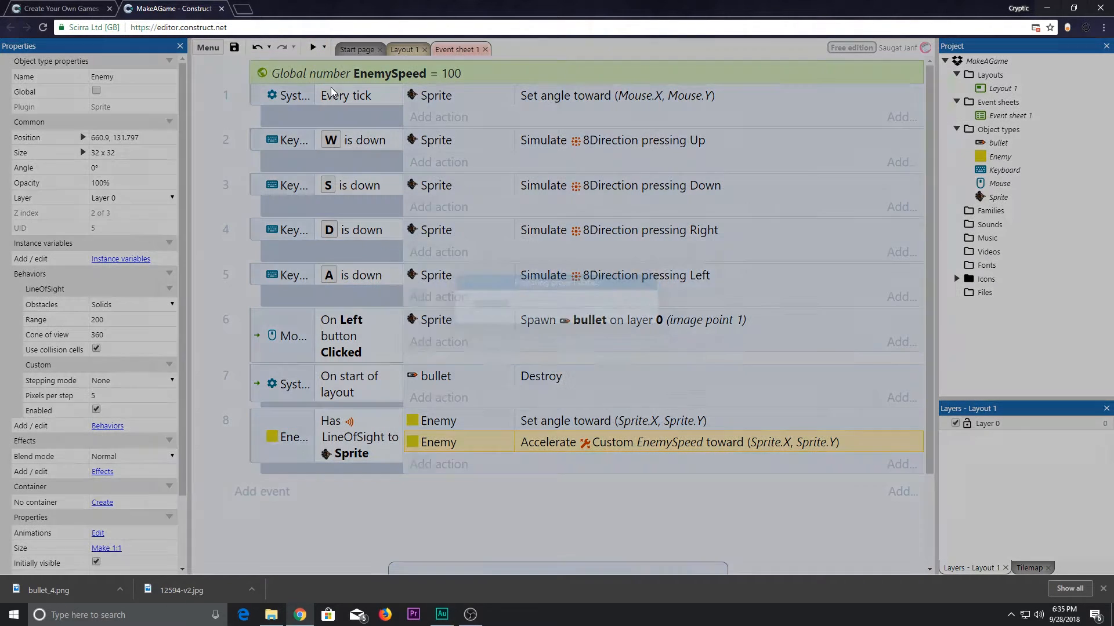
{"action": "left_click", "coordinate": [315, 46]}
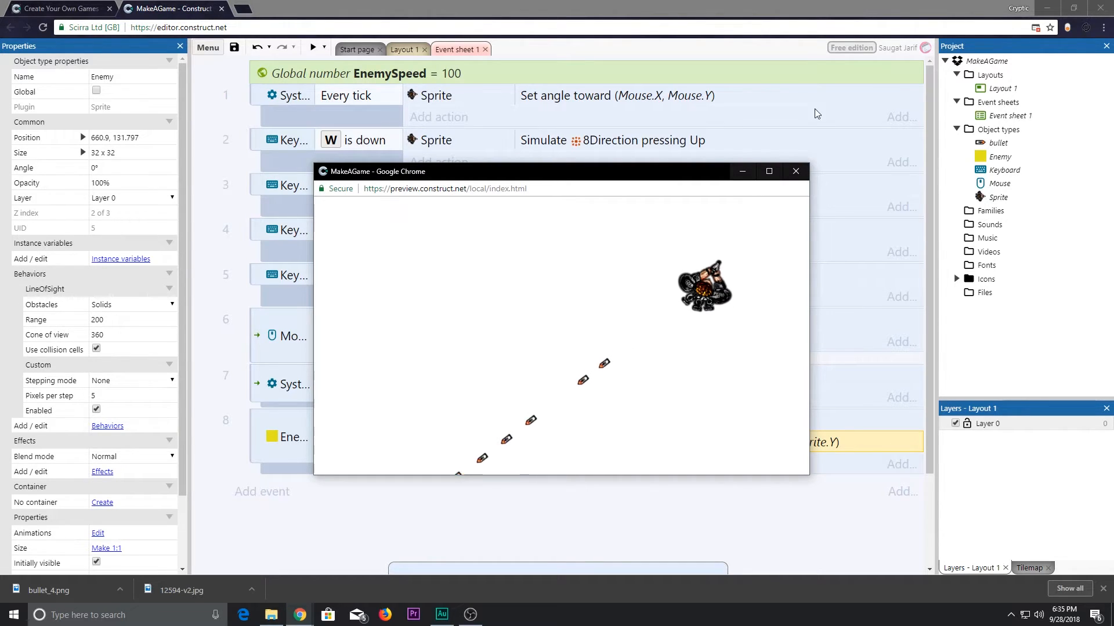
{"action": "left_click", "coordinate": [795, 171]}
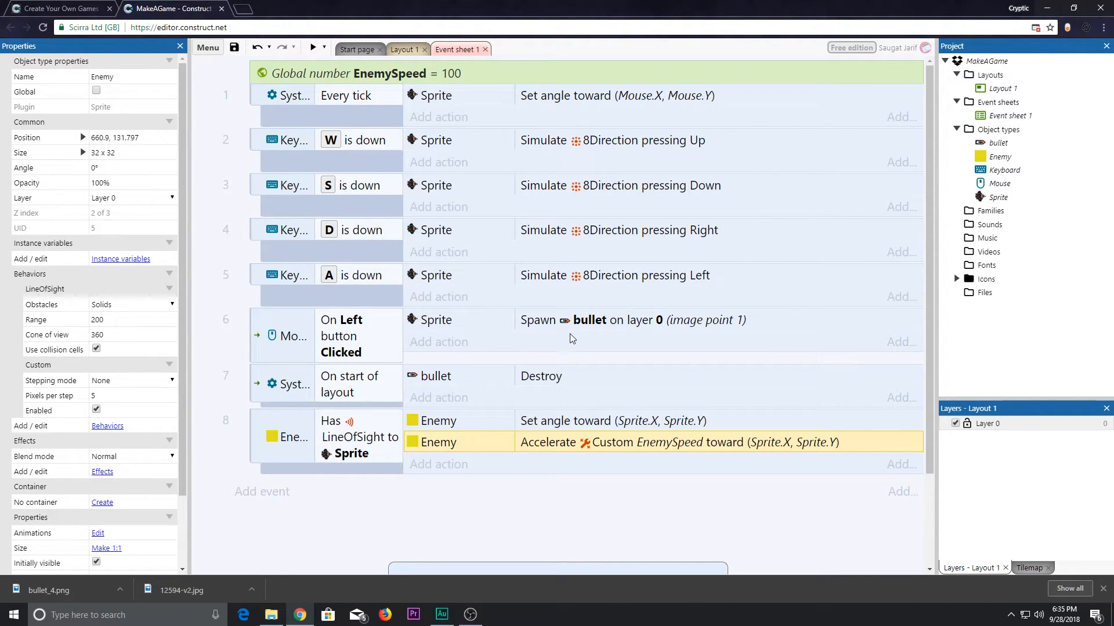
{"action": "mouse_move", "coordinate": [756, 463]}
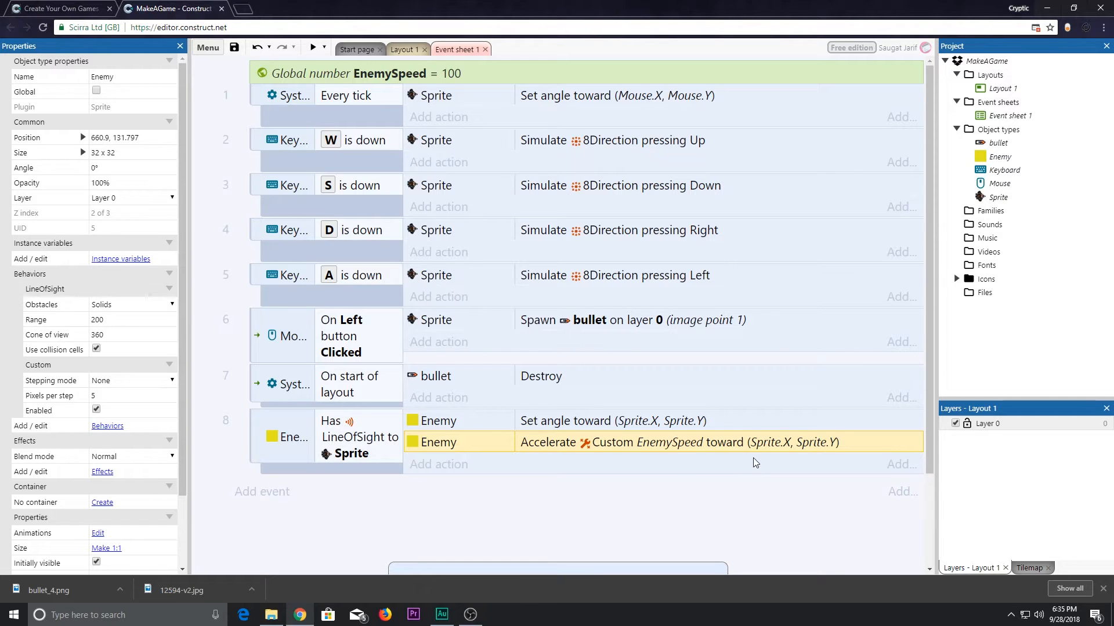
{"action": "left_click", "coordinate": [404, 49]}
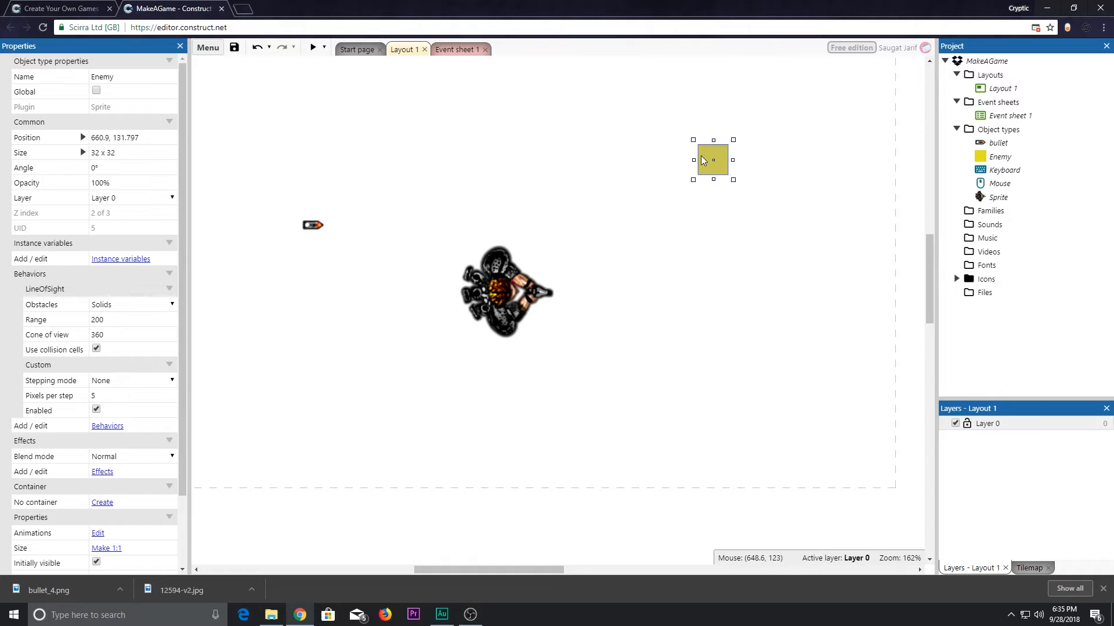
{"action": "mouse_move", "coordinate": [315, 232]}
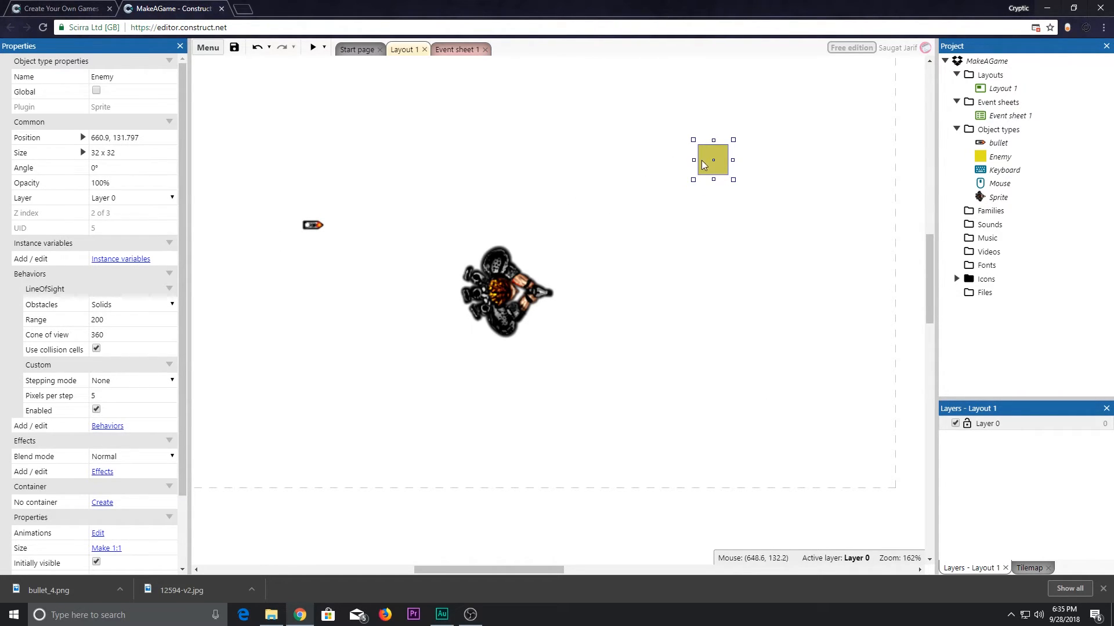
Inspect the bullet in Layout 1 and return to the event sheet.
{"action": "left_click", "coordinate": [312, 225]}
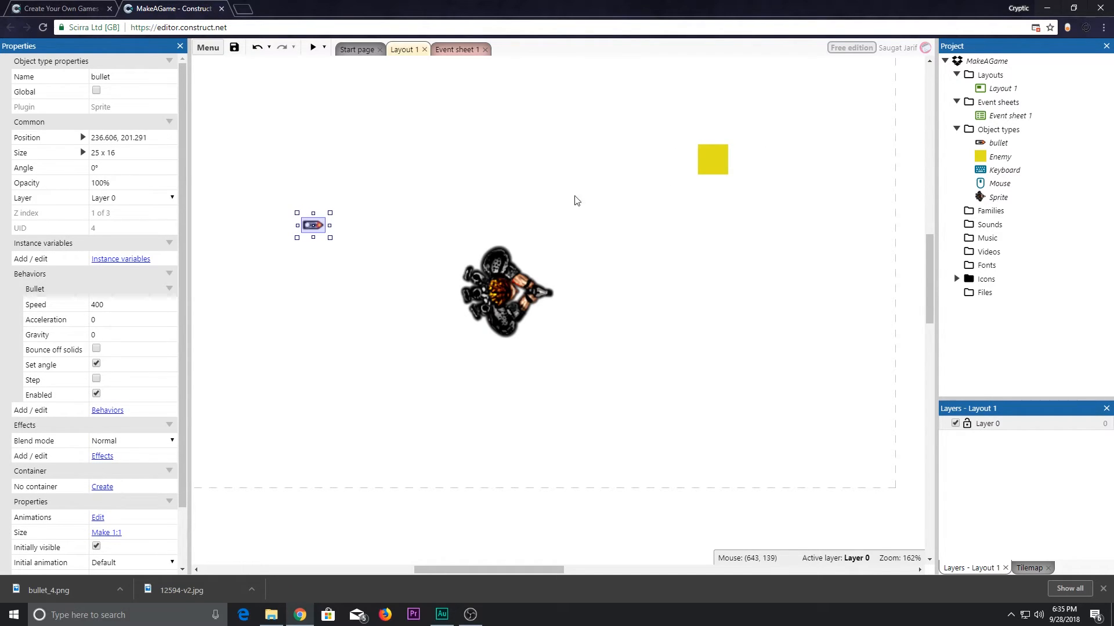
{"action": "mouse_move", "coordinate": [711, 170]}
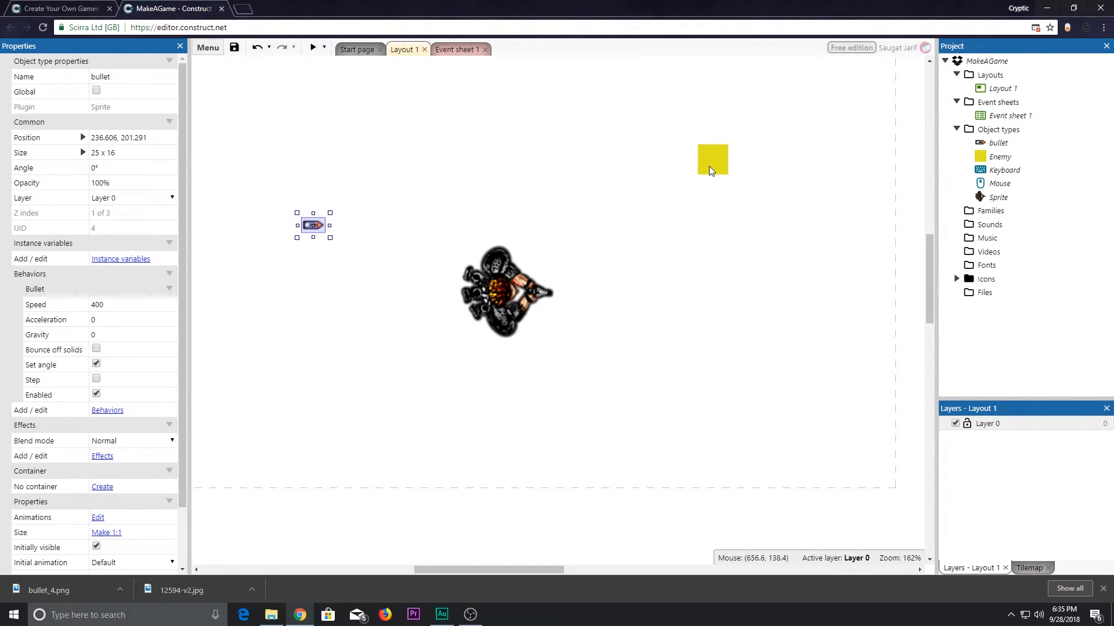
{"action": "mouse_move", "coordinate": [757, 187]}
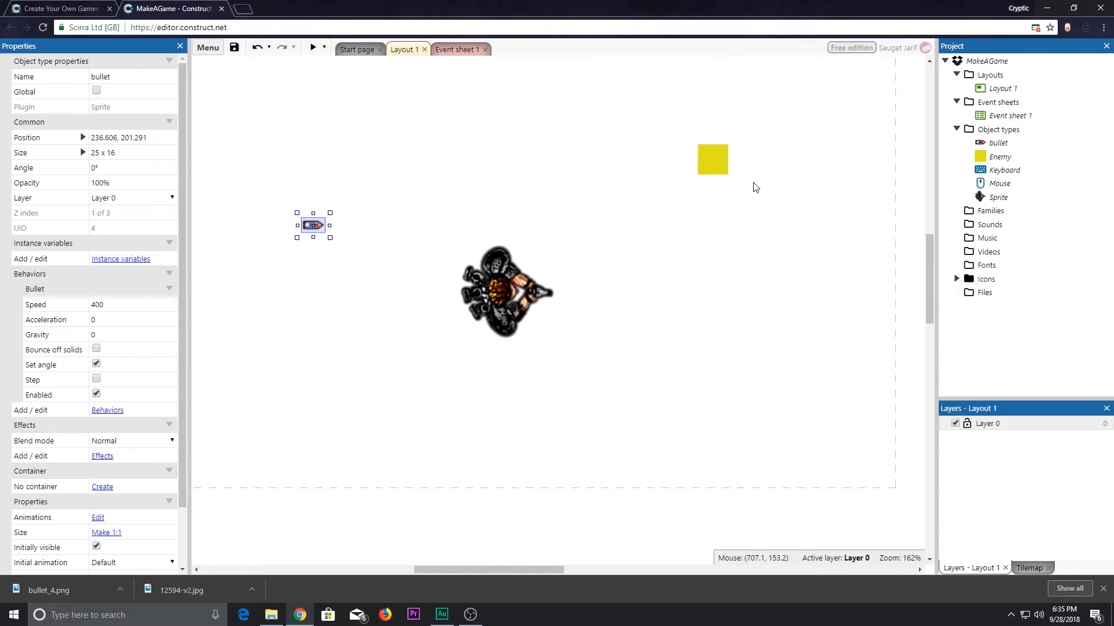
{"action": "left_click", "coordinate": [457, 48]}
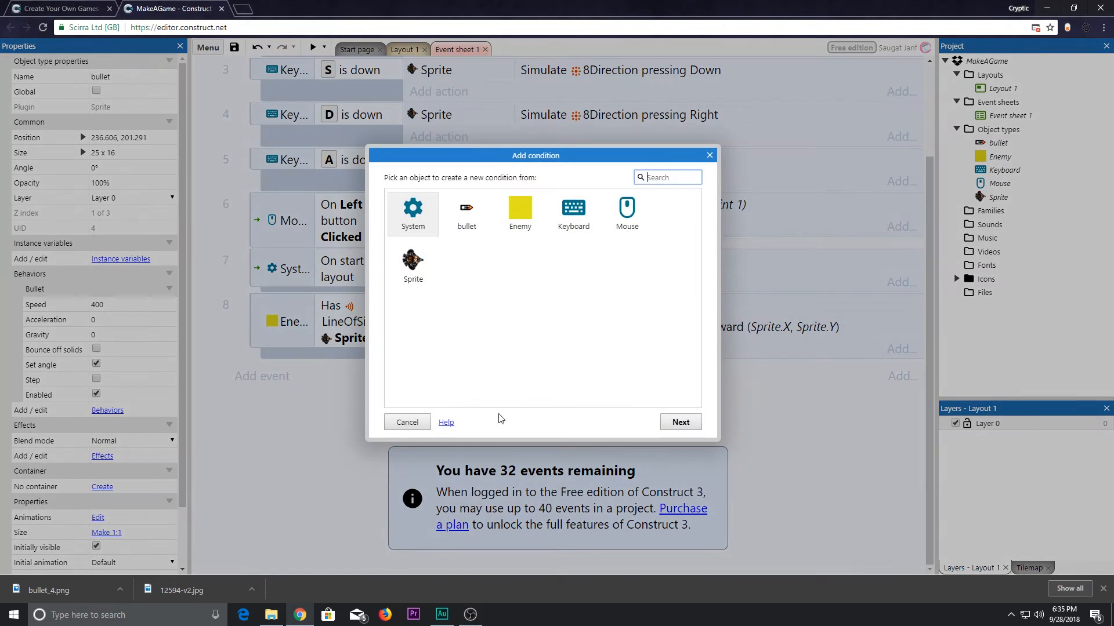
Browse the Enemy's conditions, then back out to choose the bullet instead.
{"action": "left_click", "coordinate": [520, 214]}
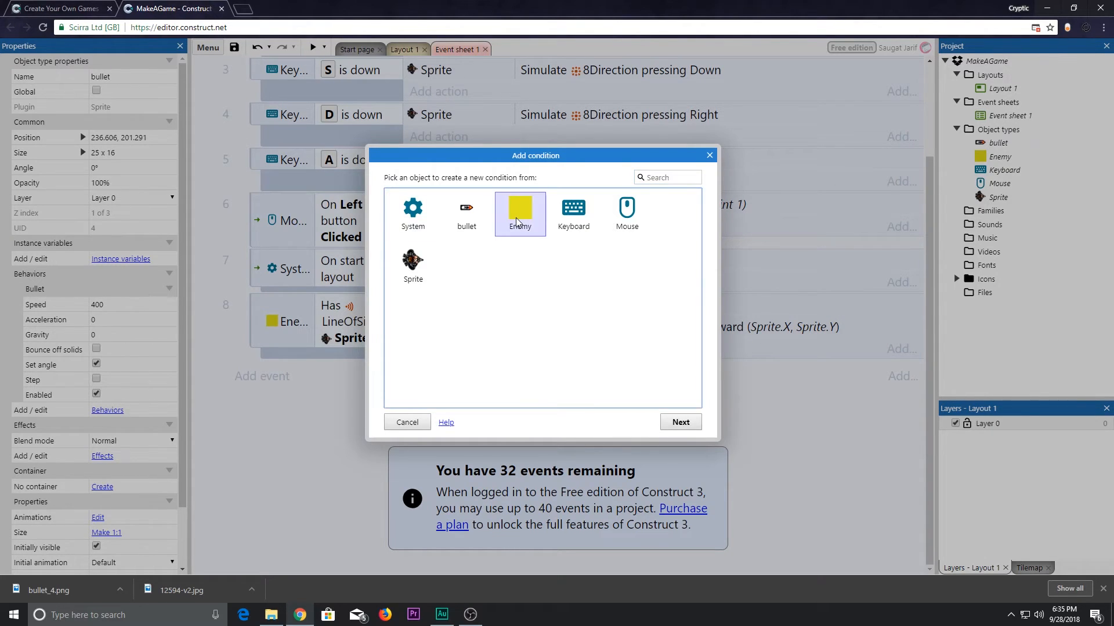
{"action": "left_click", "coordinate": [520, 209]}
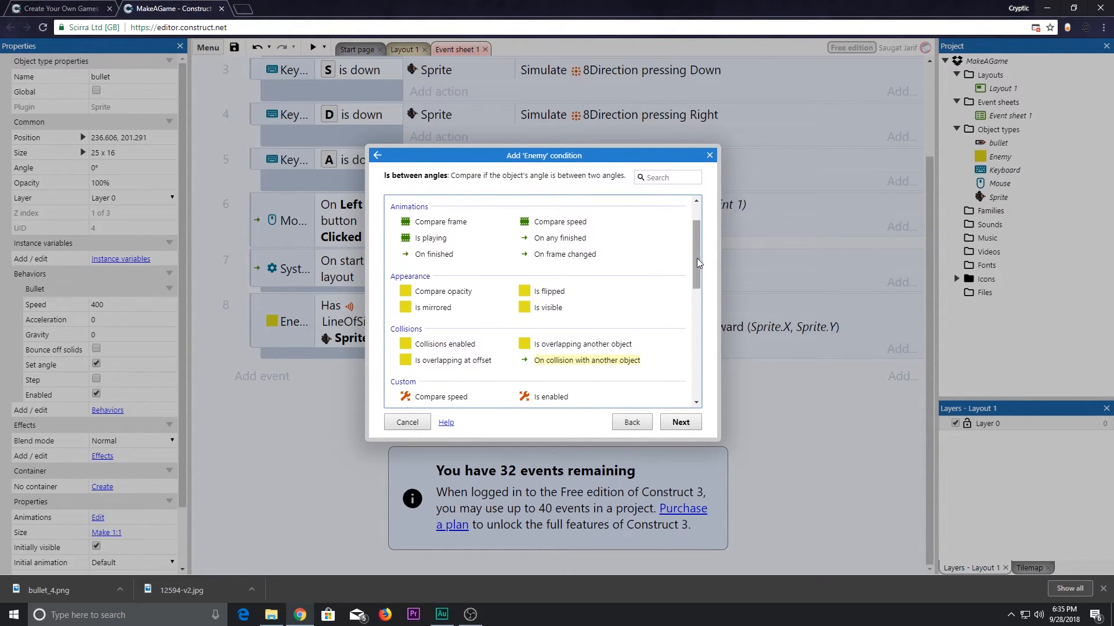
{"action": "scroll", "scroll_direction": "down", "scroll_amount": 3}
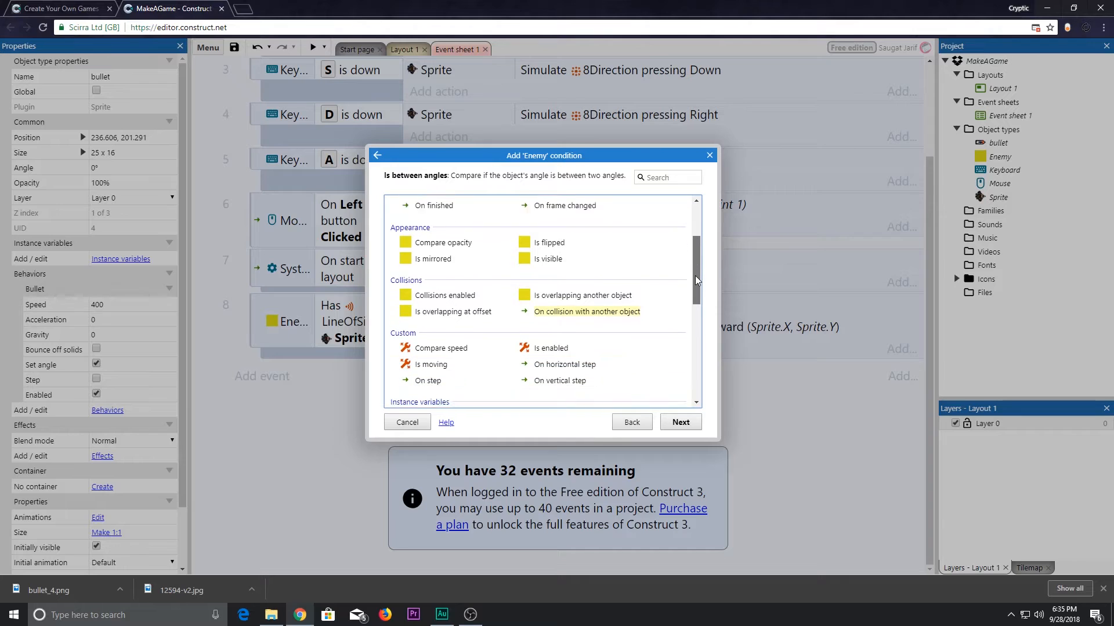
{"action": "scroll", "scroll_direction": "down", "scroll_amount": 3}
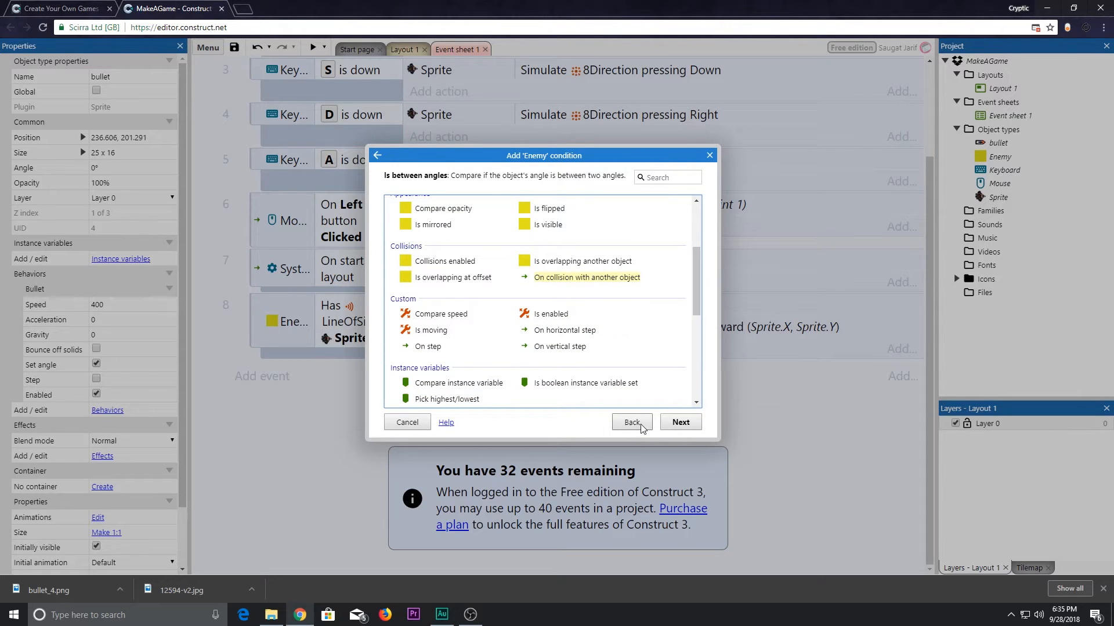
{"action": "left_click", "coordinate": [632, 422]}
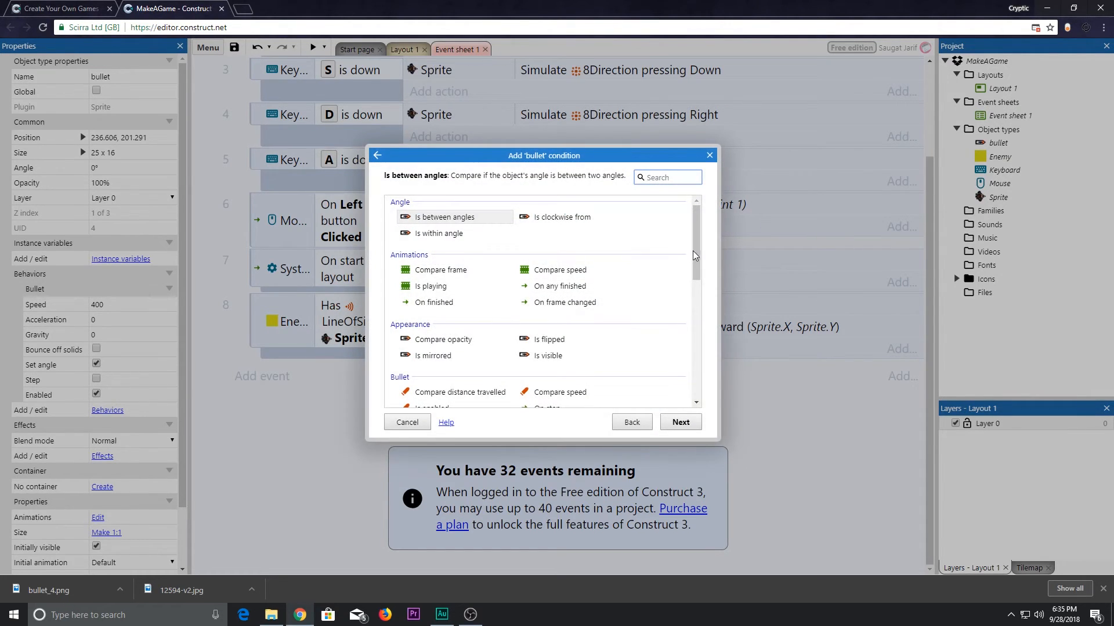
Add the condition bullet 'On collision with' Enemy and confirm it.
{"action": "scroll", "scroll_direction": "down", "scroll_amount": 3}
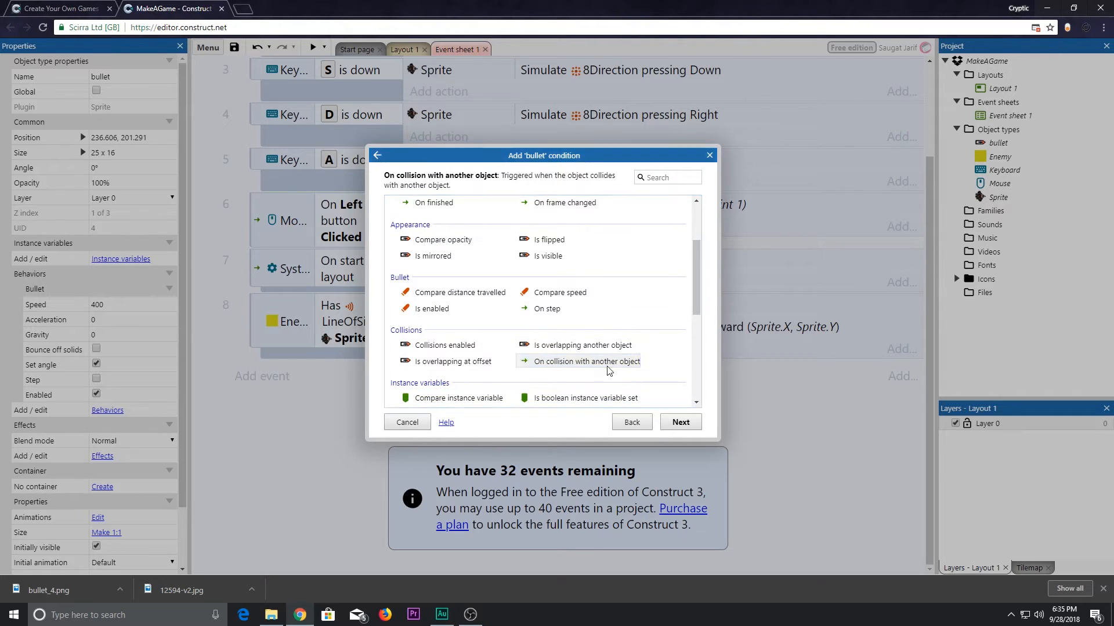
{"action": "left_click", "coordinate": [584, 362]}
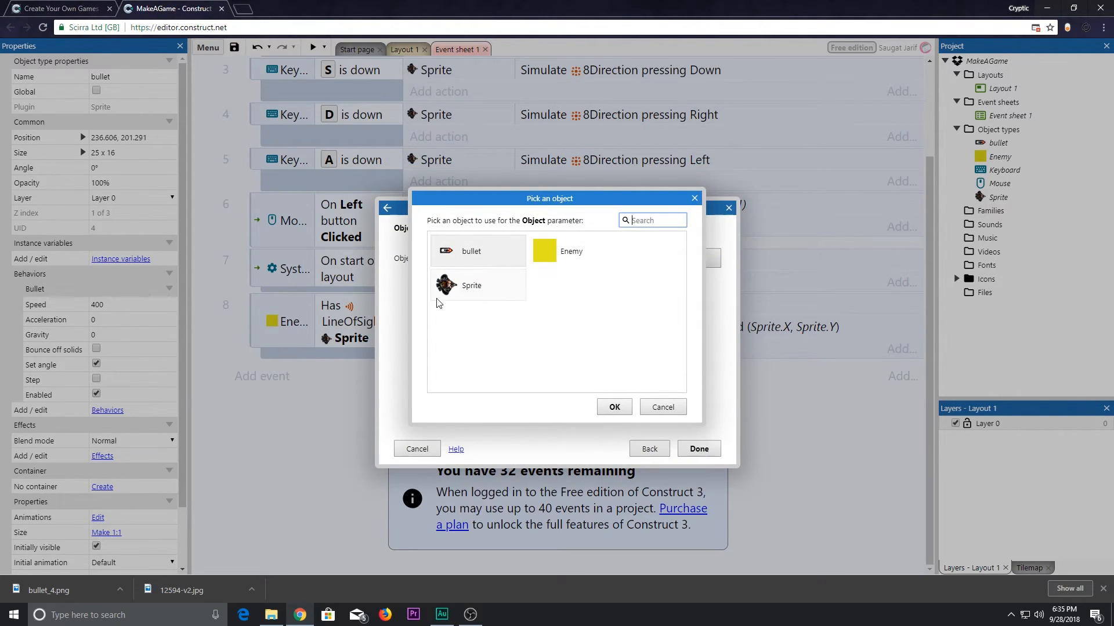
{"action": "left_click", "coordinate": [570, 250]}
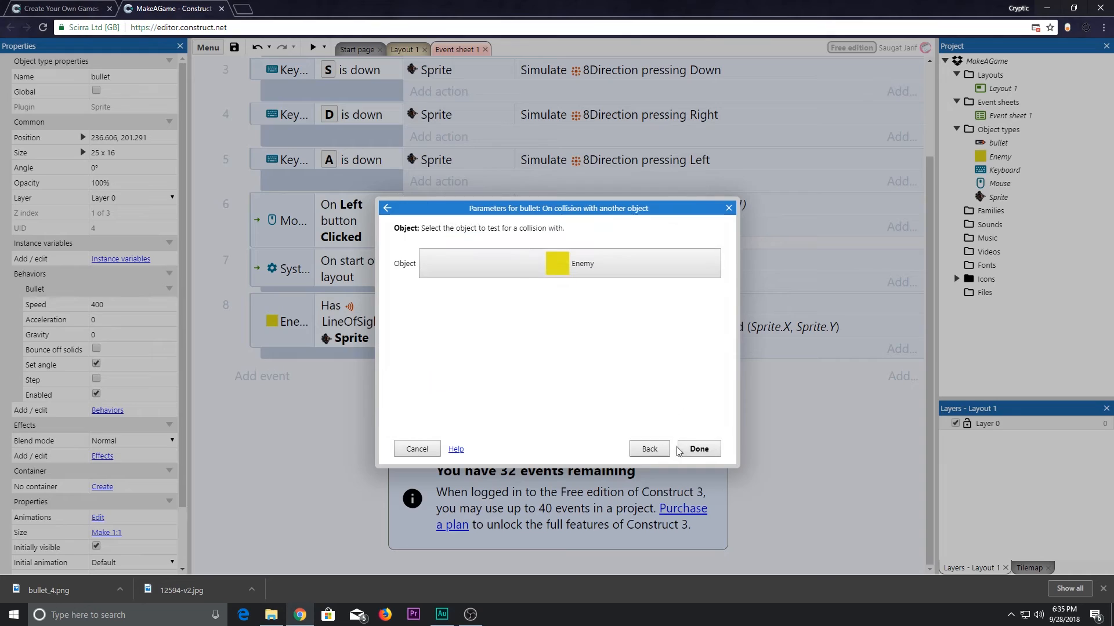
{"action": "left_click", "coordinate": [698, 449]}
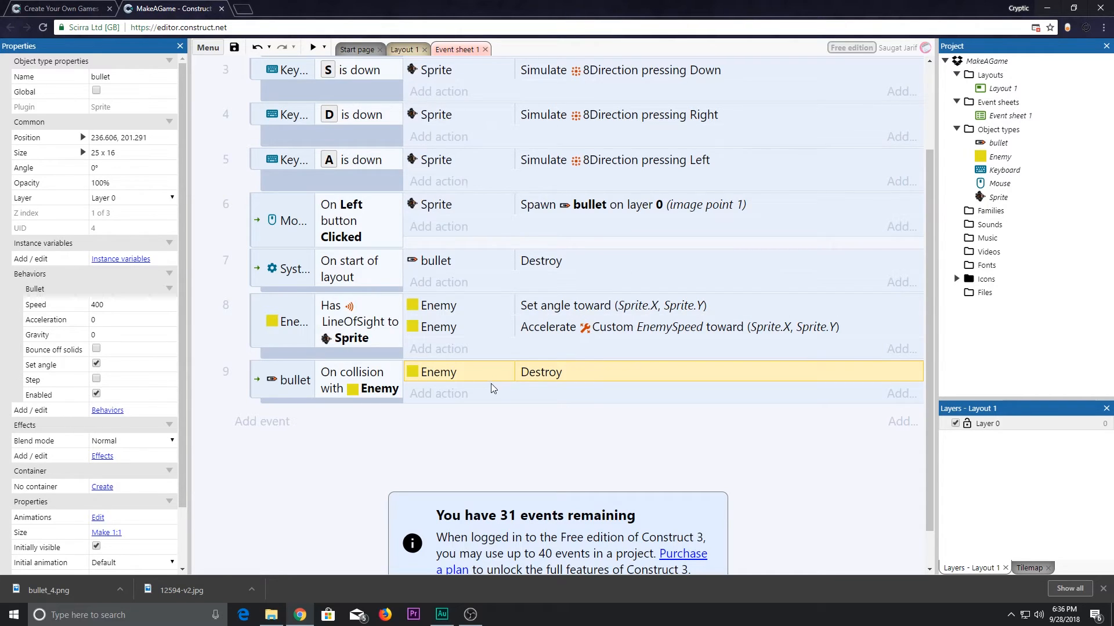
{"action": "mouse_move", "coordinate": [488, 399]}
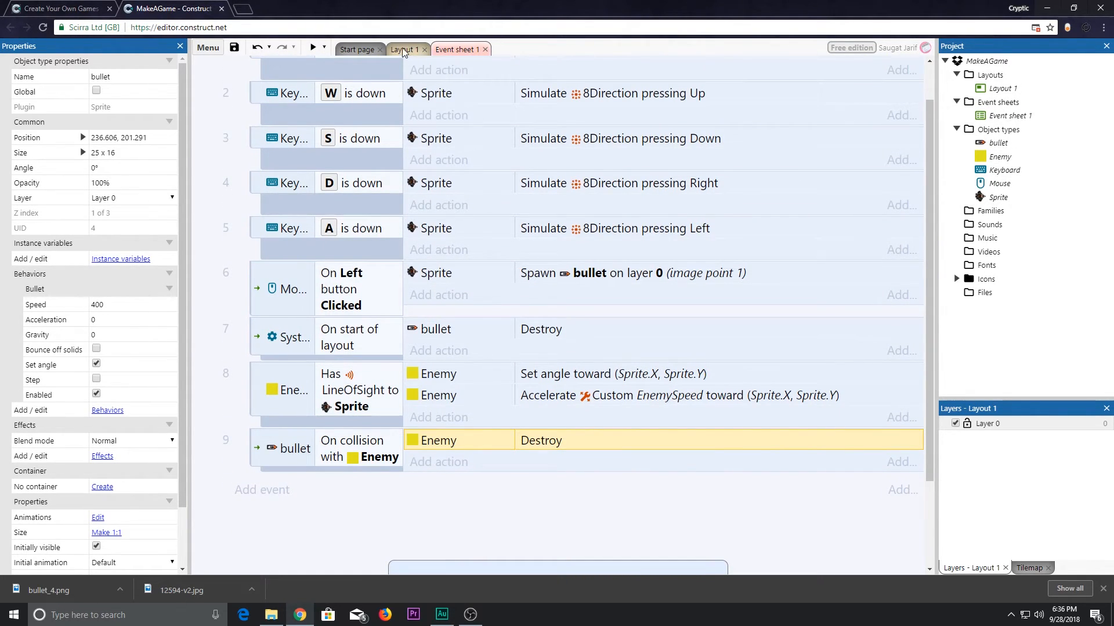
Switch to Layout 1 showing the player, bullet and yellow Enemy.
{"action": "left_click", "coordinate": [404, 49]}
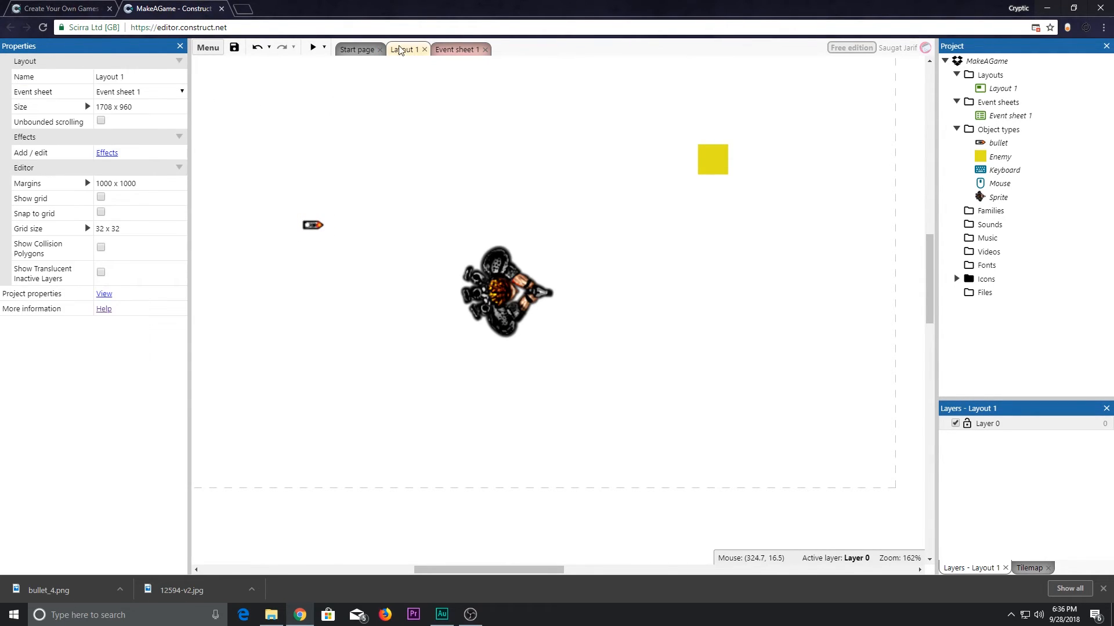
Rename the layout to Game in the Properties panel.
{"action": "left_click", "coordinate": [116, 76]}
{"action": "type", "text": "Game"}
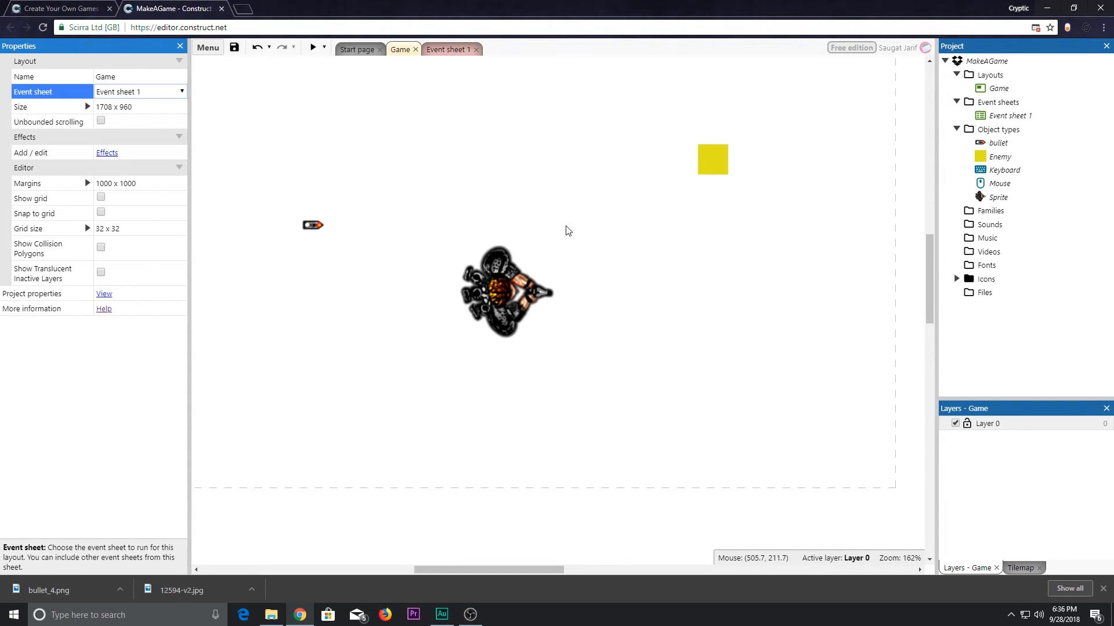
{"action": "left_click", "coordinate": [448, 49]}
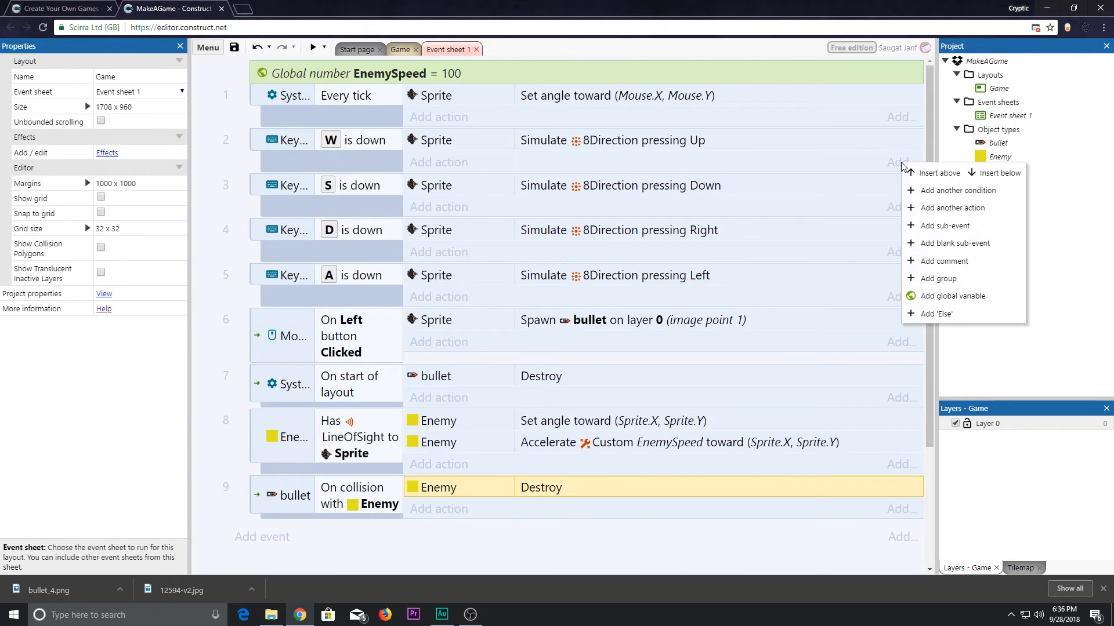
{"action": "mouse_move", "coordinate": [939, 323]}
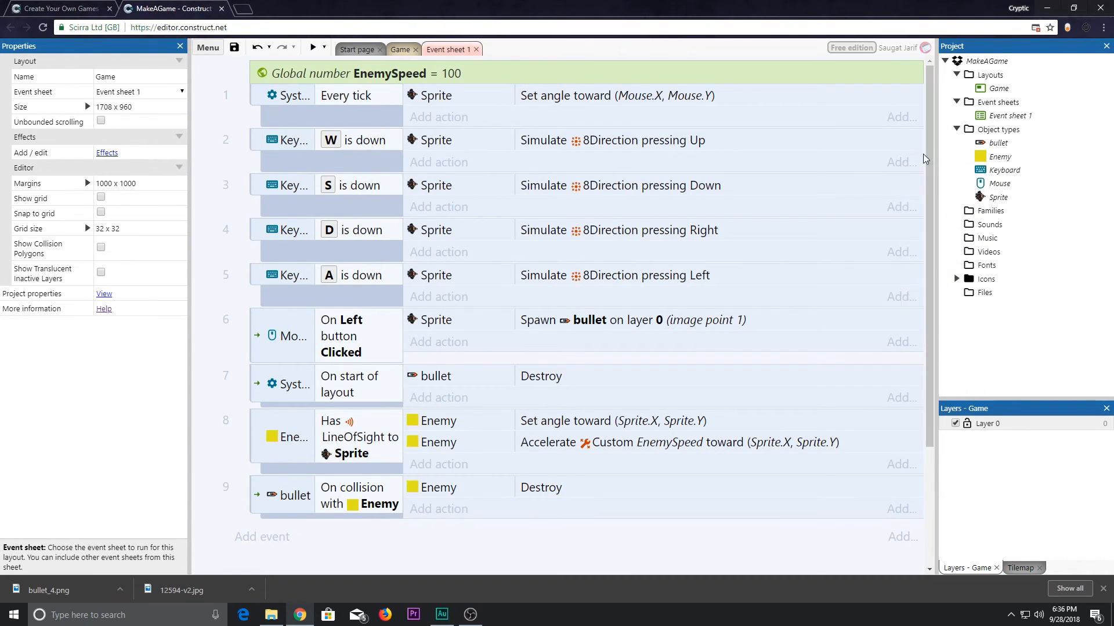
Launch a preview of the game from the toolbar Play button.
{"action": "scroll", "scroll_direction": "down", "scroll_amount": 3}
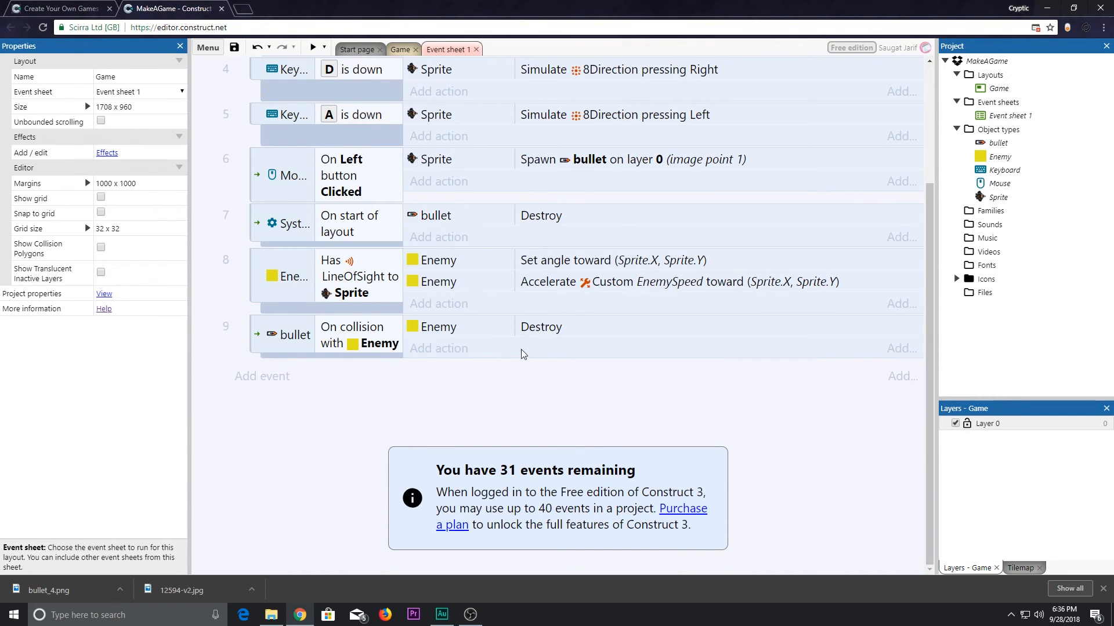
{"action": "left_click", "coordinate": [315, 46]}
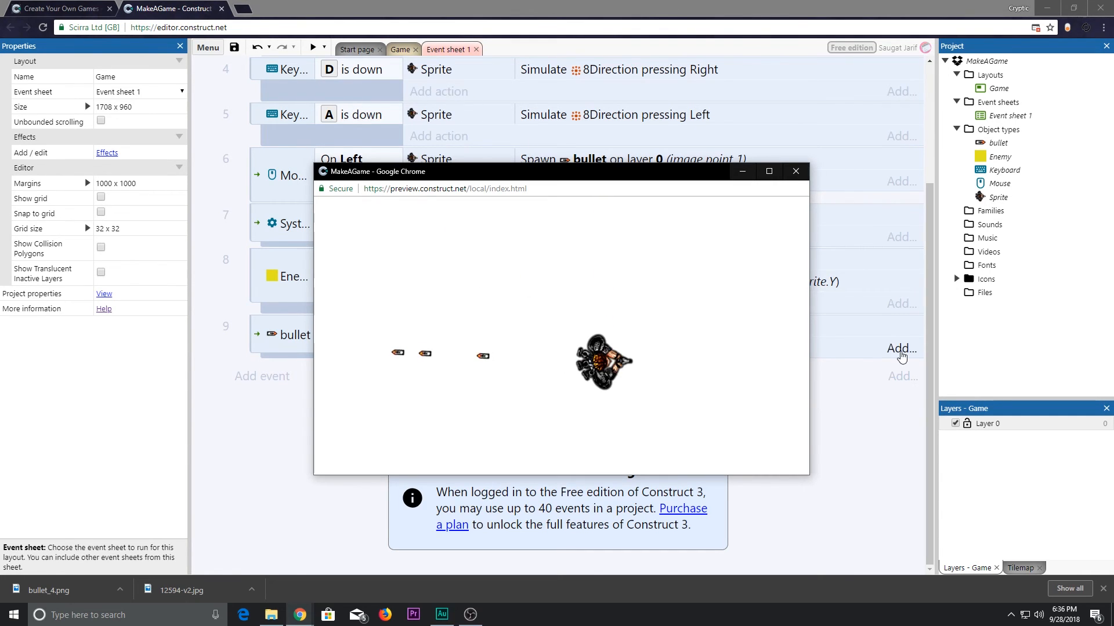
Close the preview, relaunch it once more, then close it again.
{"action": "left_click", "coordinate": [795, 172]}
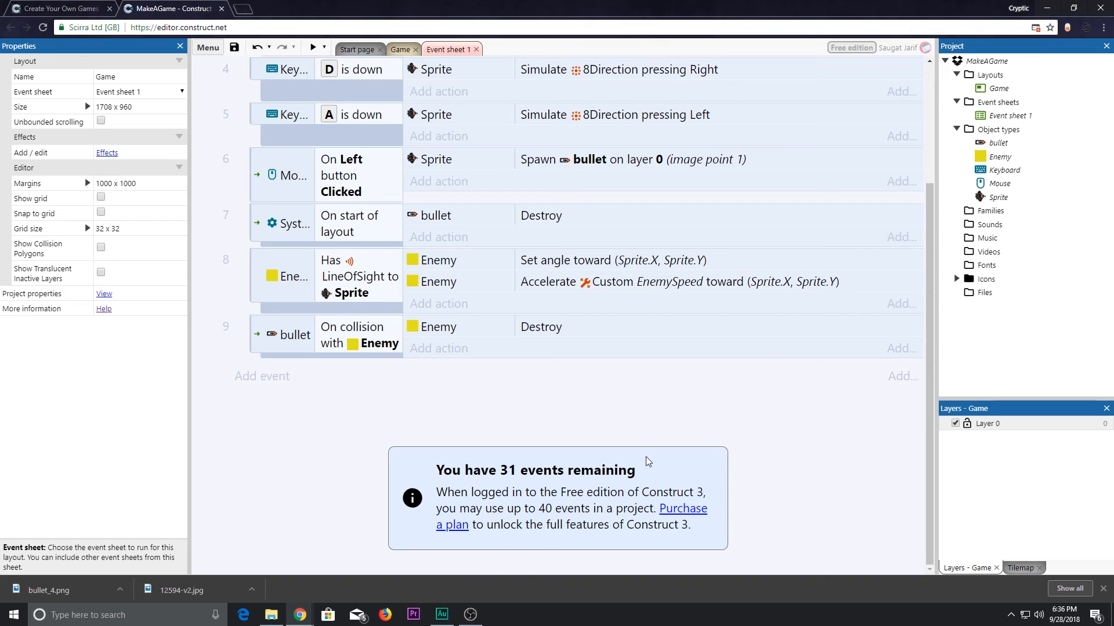
{"action": "left_click", "coordinate": [315, 46]}
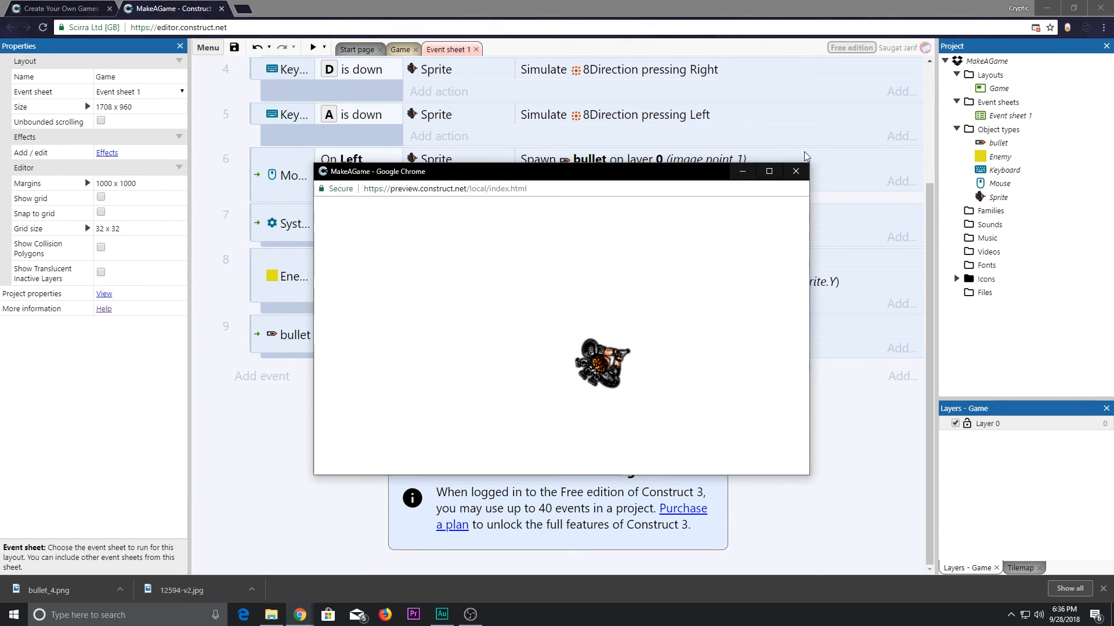
{"action": "left_click", "coordinate": [796, 172]}
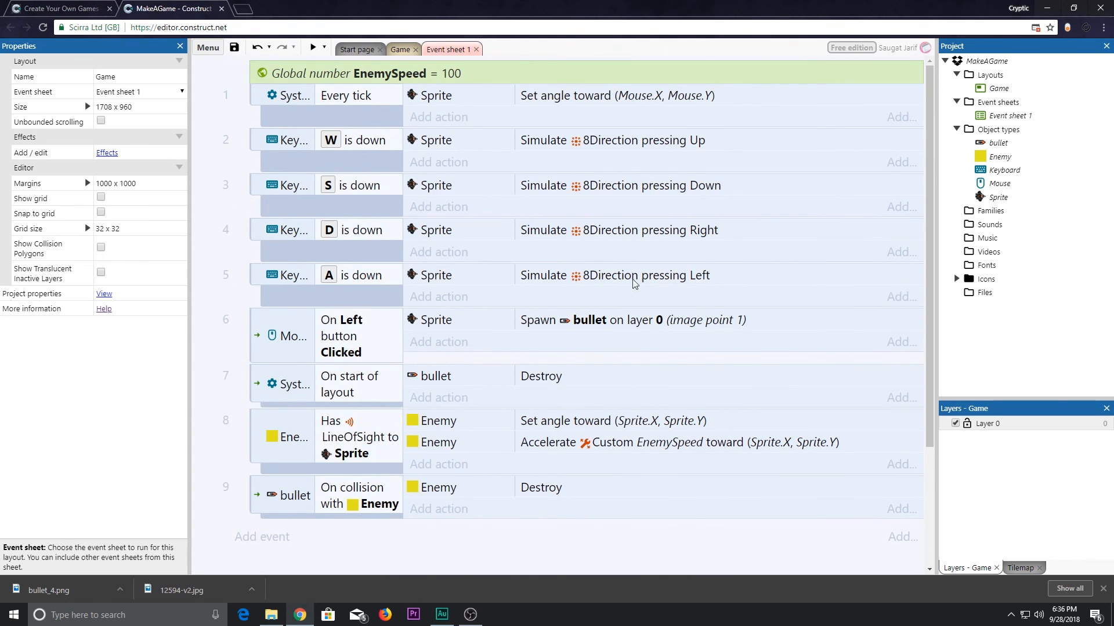
{"action": "mouse_move", "coordinate": [453, 459]}
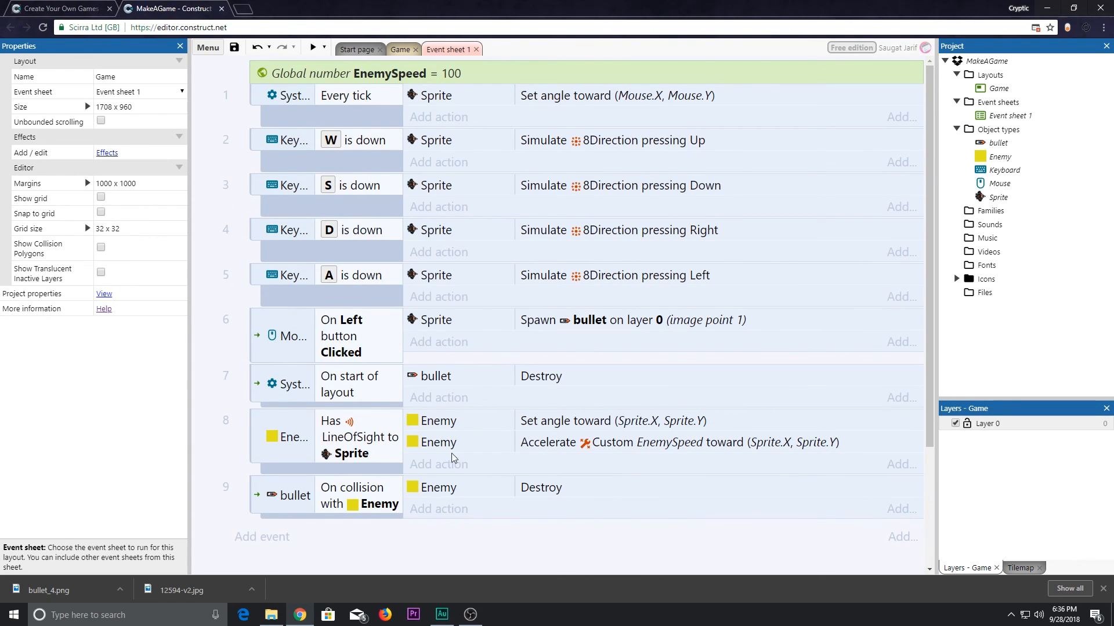
{"action": "mouse_move", "coordinate": [631, 318]}
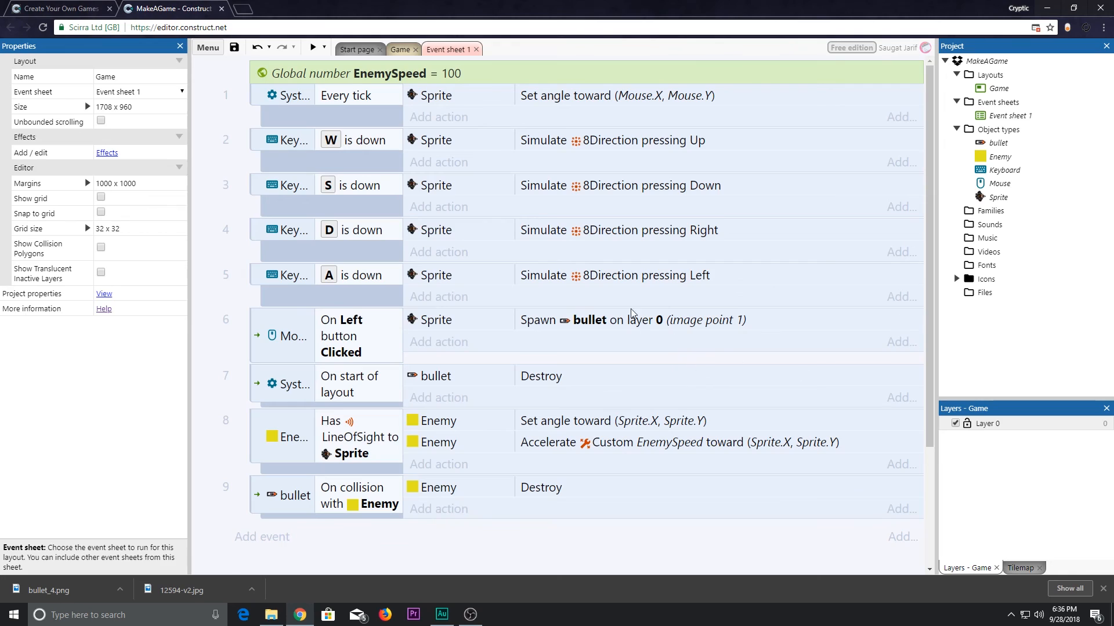
{"action": "mouse_move", "coordinate": [938, 532]}
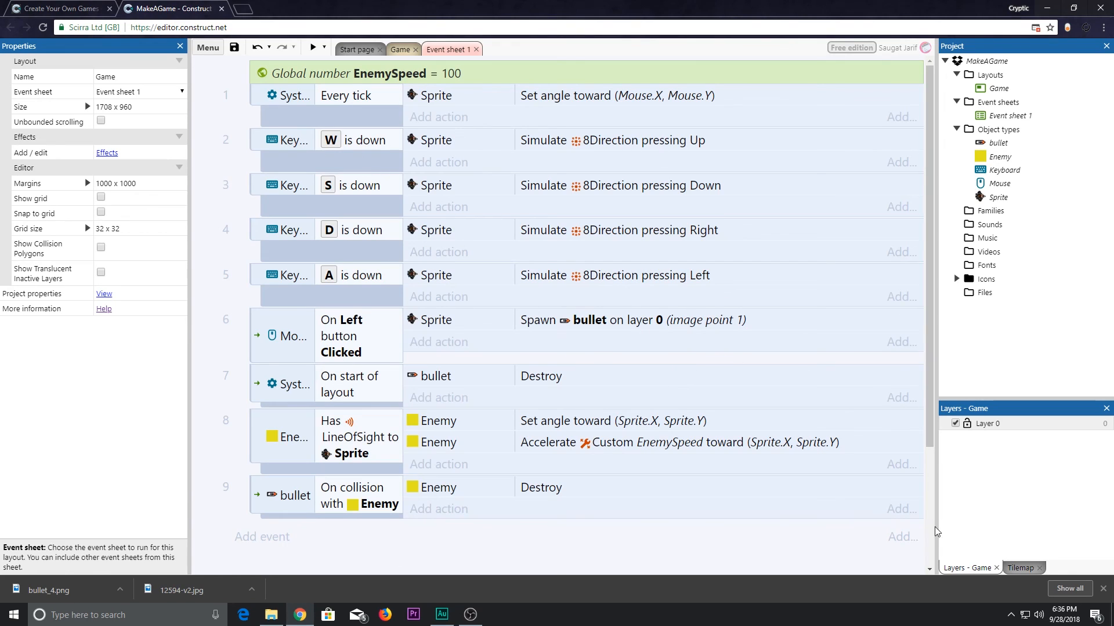